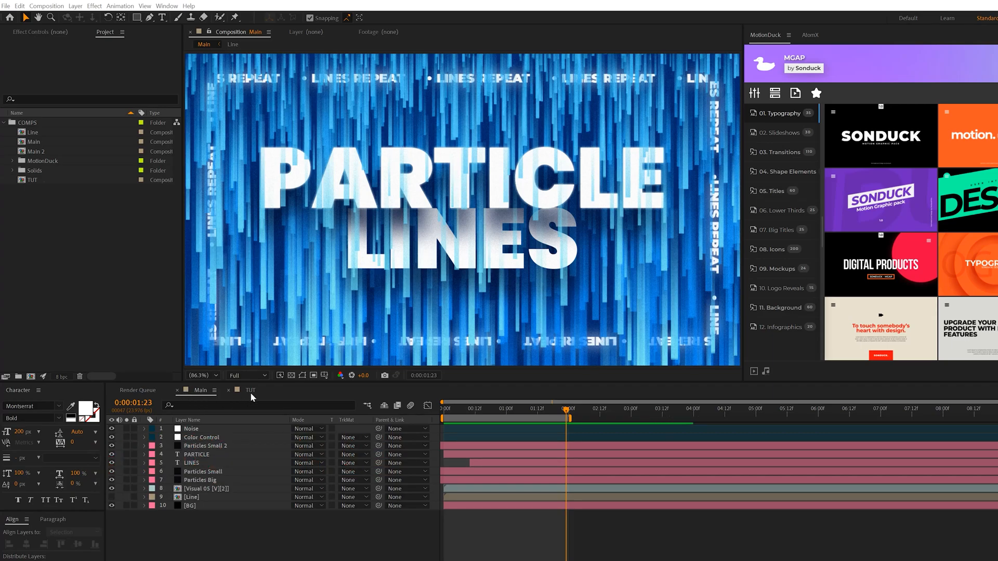
Step: Switch to the TUT composition and hide its PARTICLE and LINES text layers
left_click(250, 390)
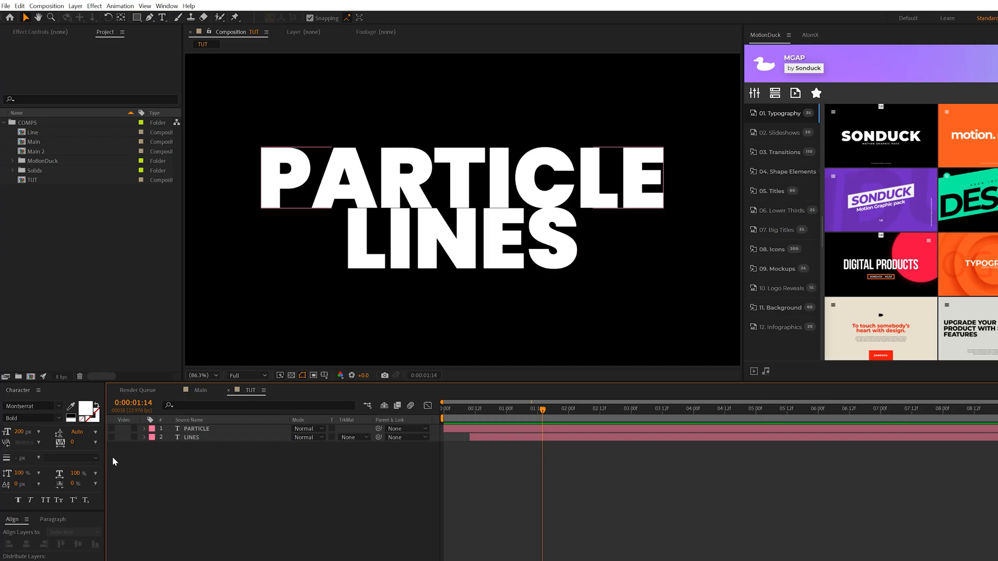
left_click(137, 18)
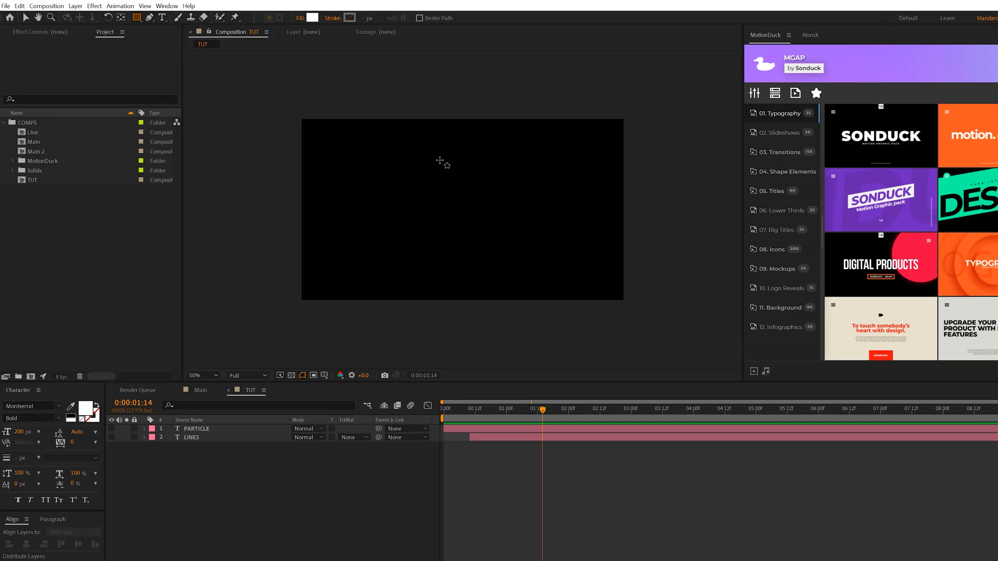
Step: Draw a tall thin white rectangle at frame centre and pre-compose it as a composition named Line
left_click_drag(450, 149, 453, 272)
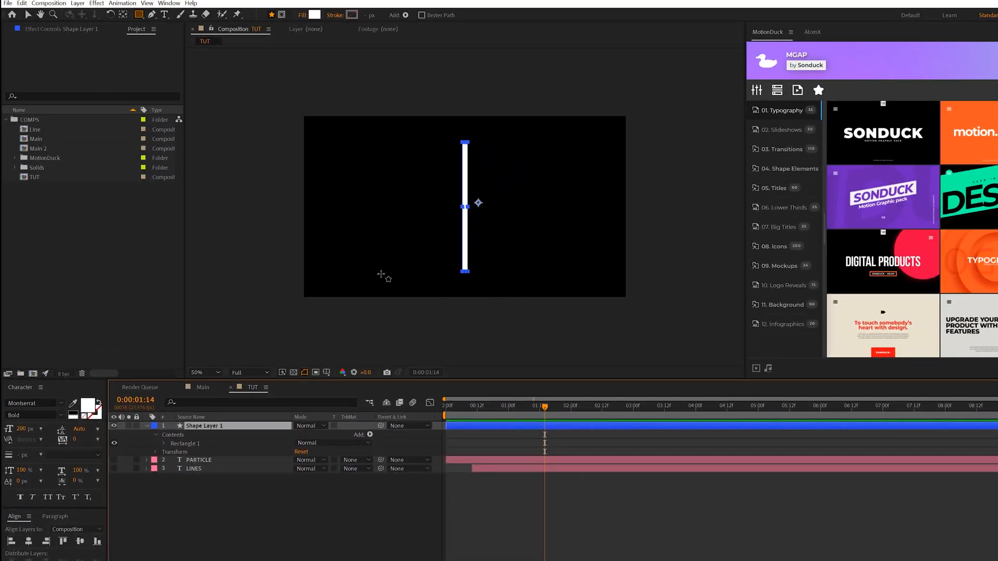
left_click(77, 3)
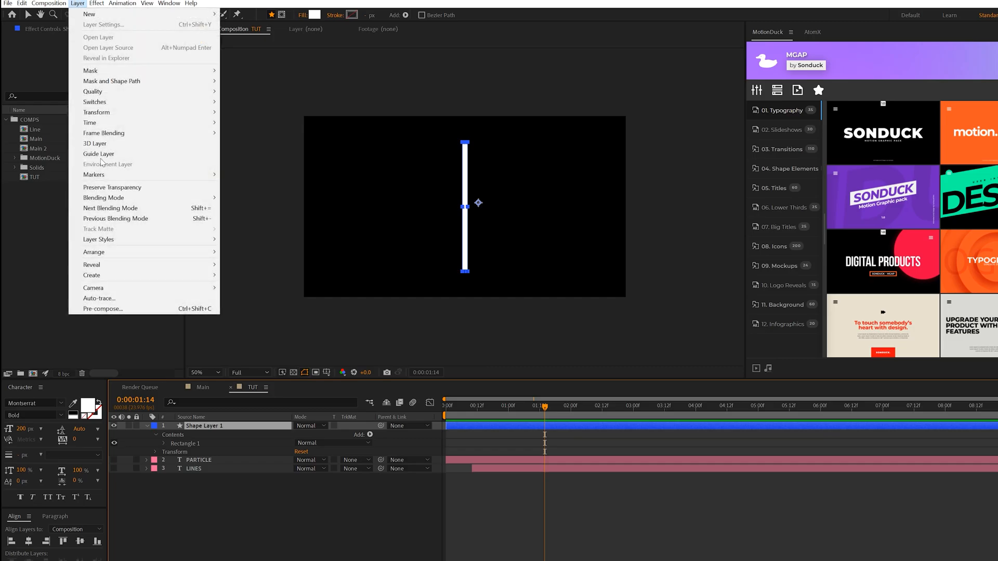
left_click(103, 308)
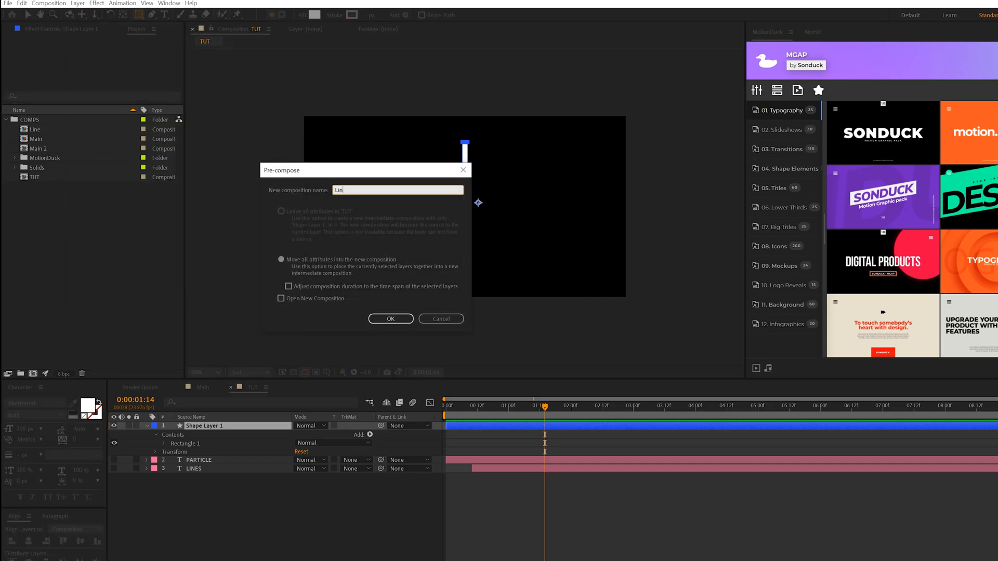
left_click(390, 319)
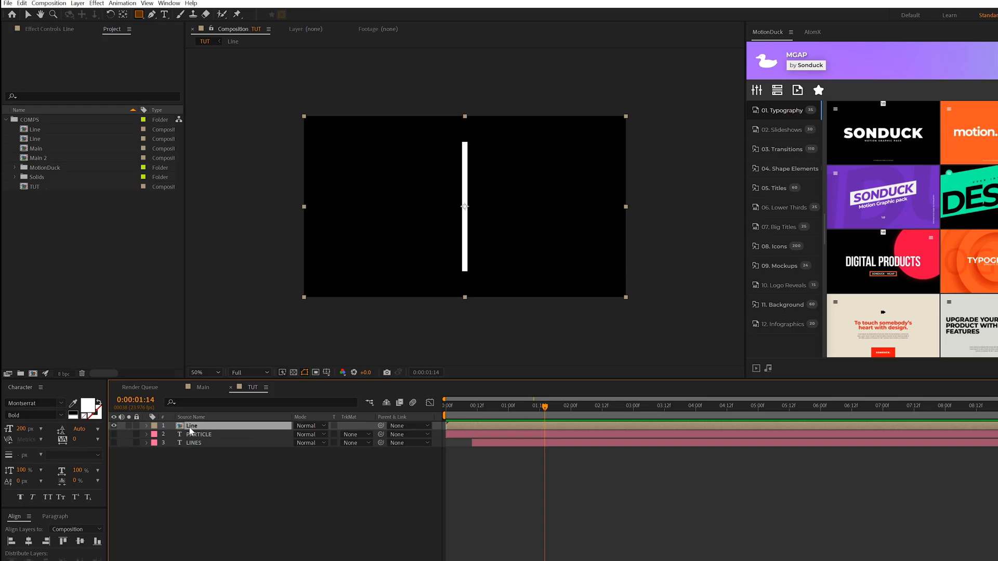
Step: Inside the Line precomp, draw a mask over the bar's top and set it to Subtract
double_click(33, 139)
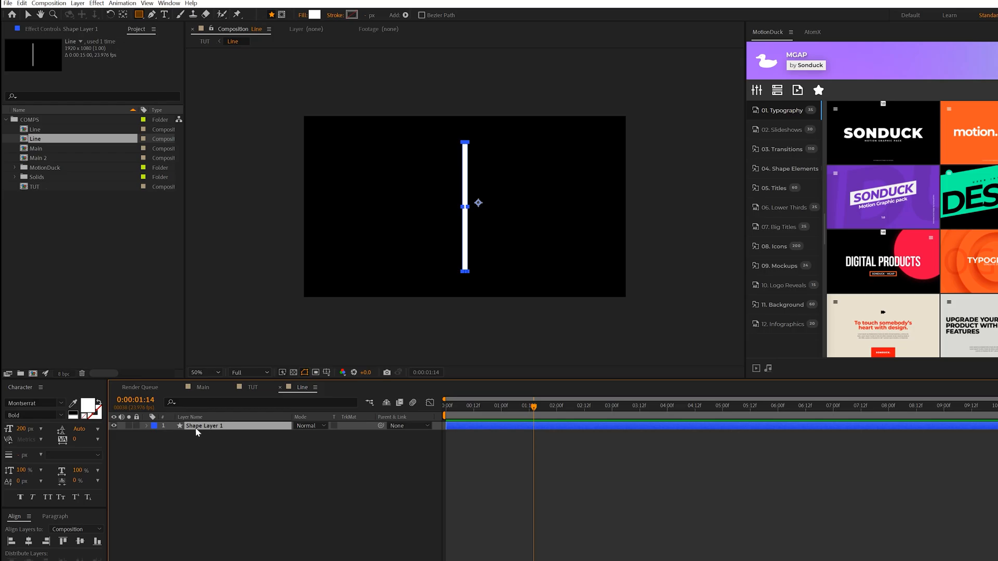
left_click(138, 13)
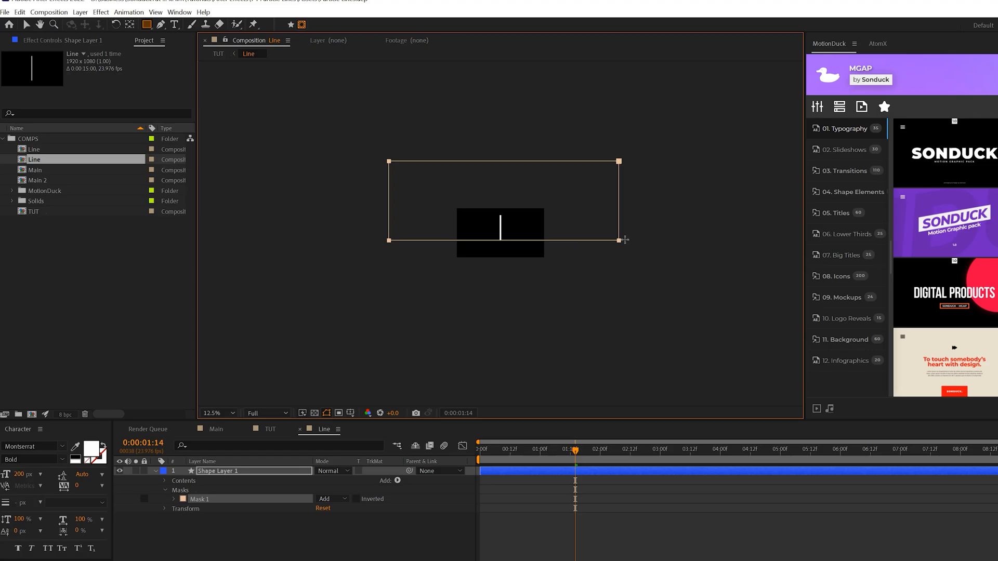
left_click_drag(617, 240, 629, 243)
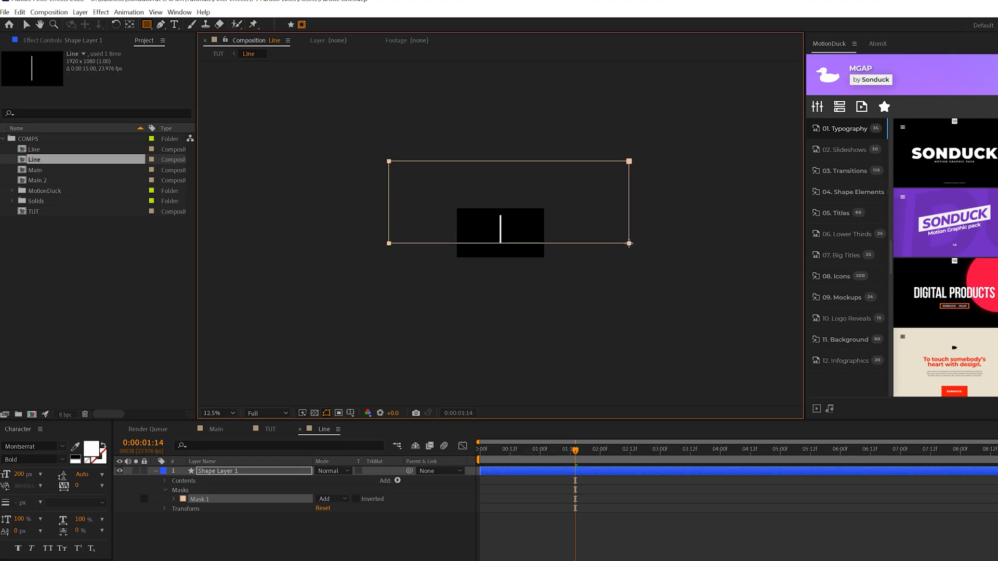
left_click(330, 499)
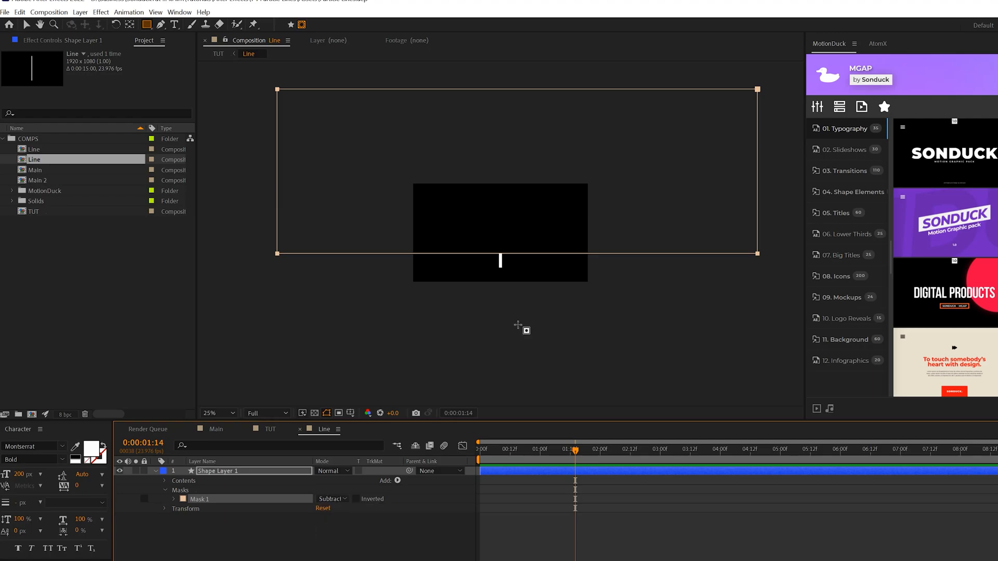
Step: Feather the mask by 600 px so the bar fades toward its top, then return to TUT
left_click(213, 412)
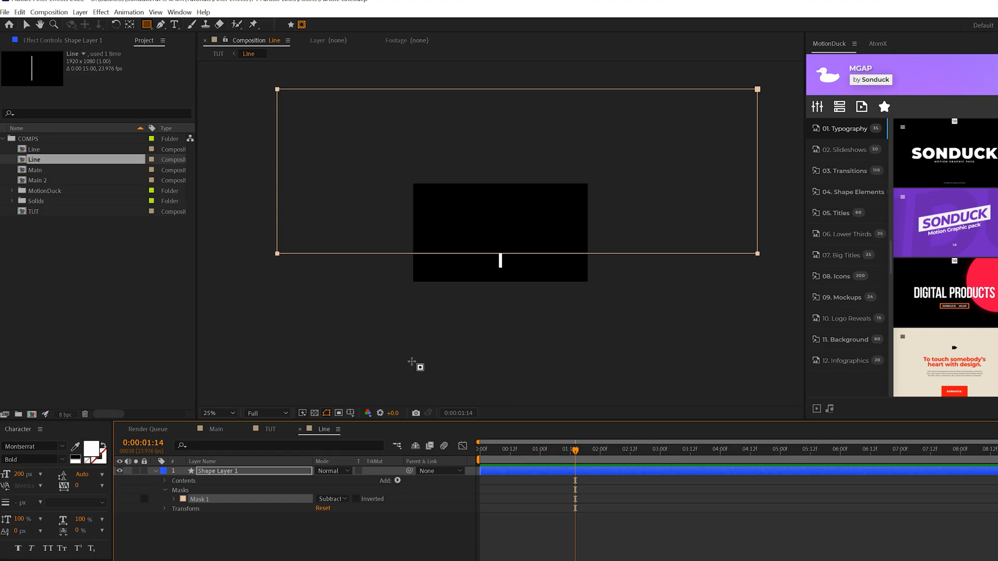
left_click(174, 480)
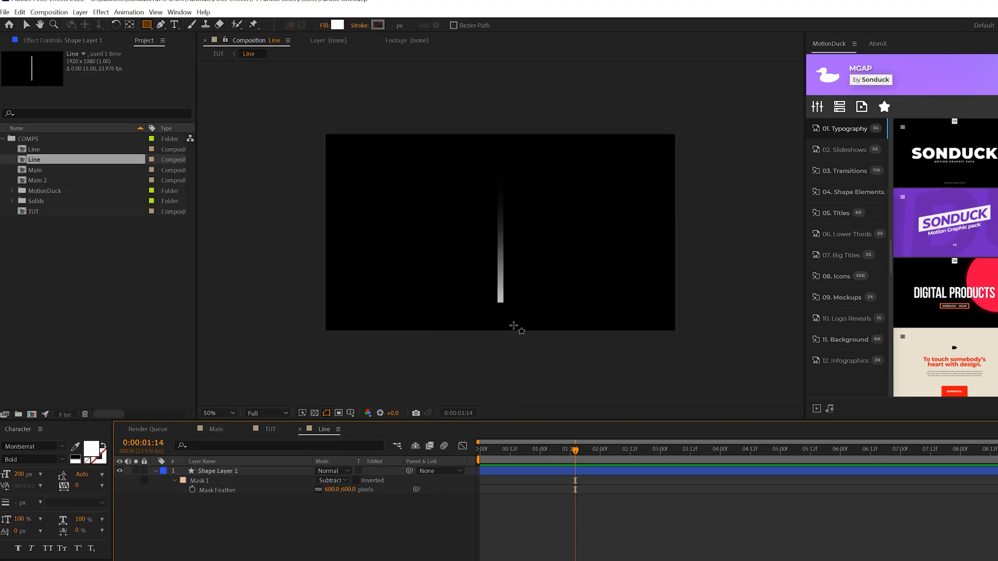
mouse_move(399, 318)
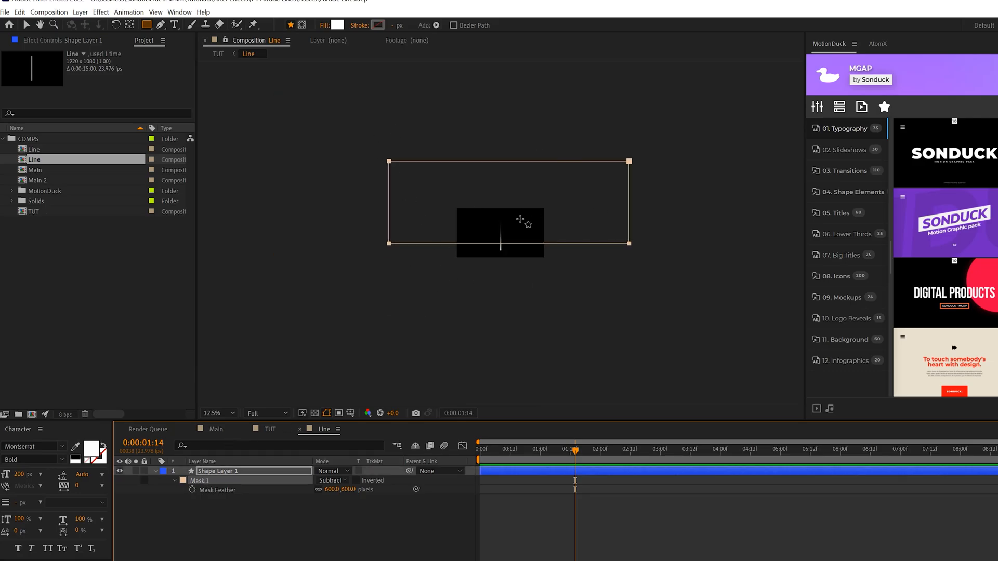
left_click(217, 413)
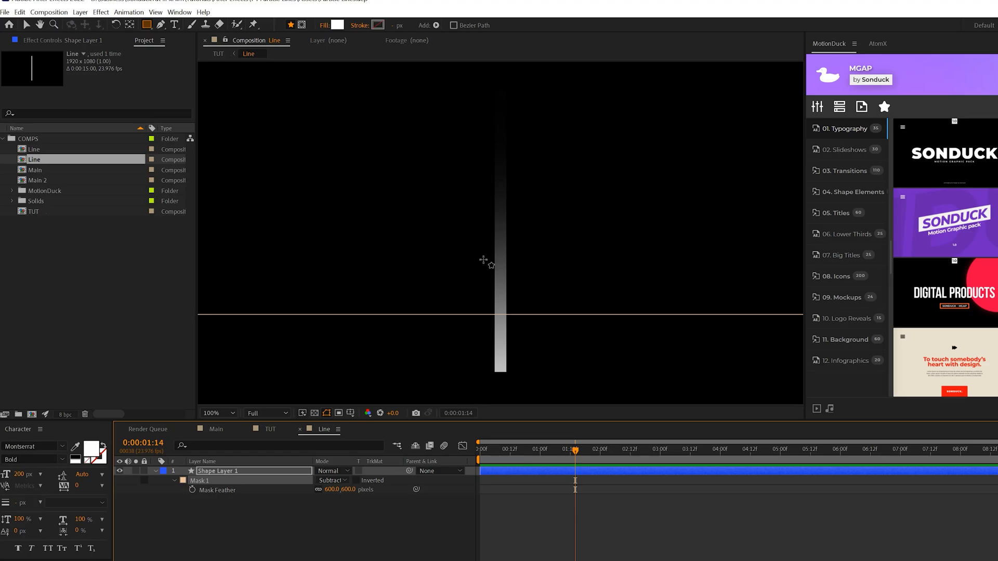
left_click(270, 429)
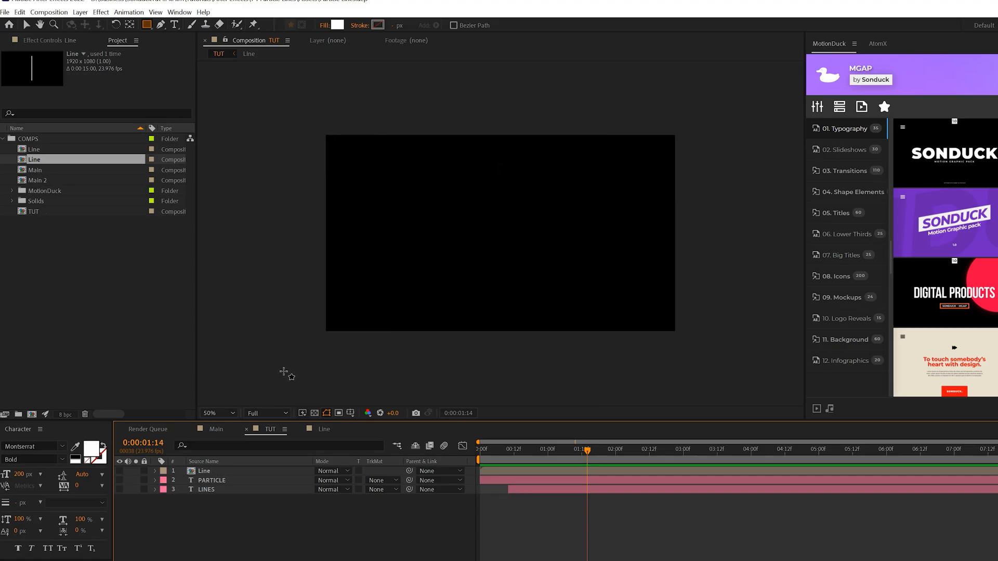
Step: Create a new solid named Particles Big and apply CC Particle World to it
left_click(80, 12)
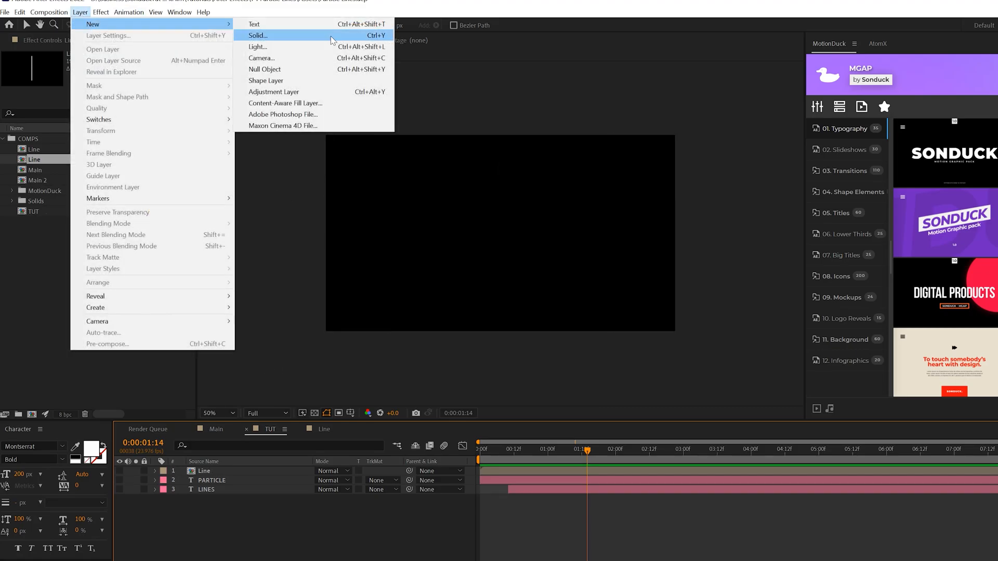
left_click(257, 35)
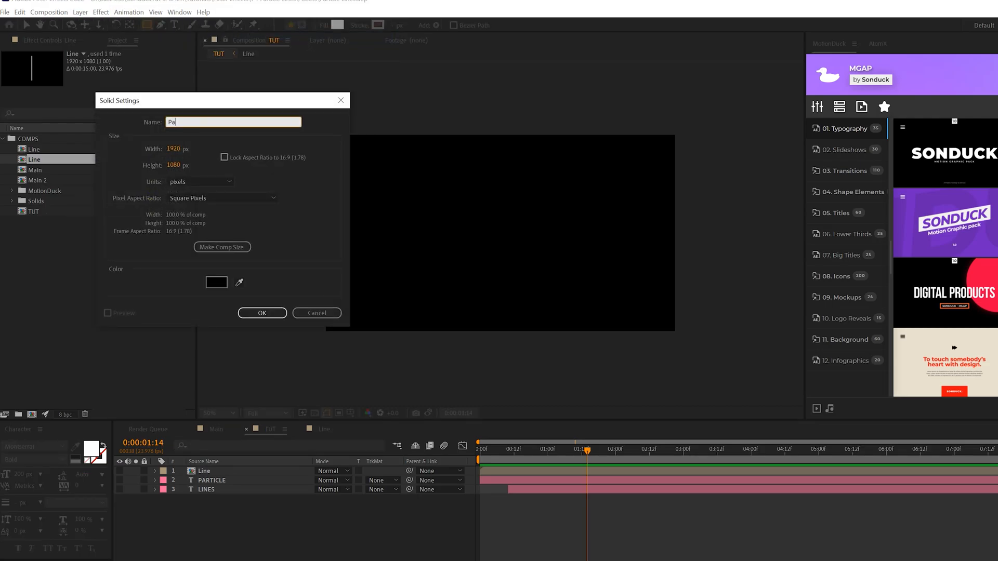
left_click(260, 313)
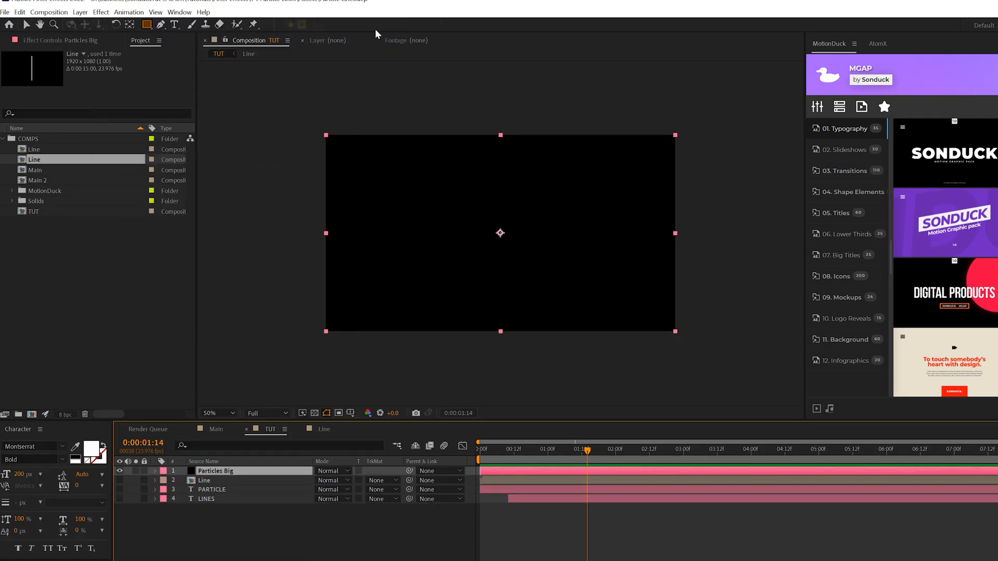
left_click(100, 11)
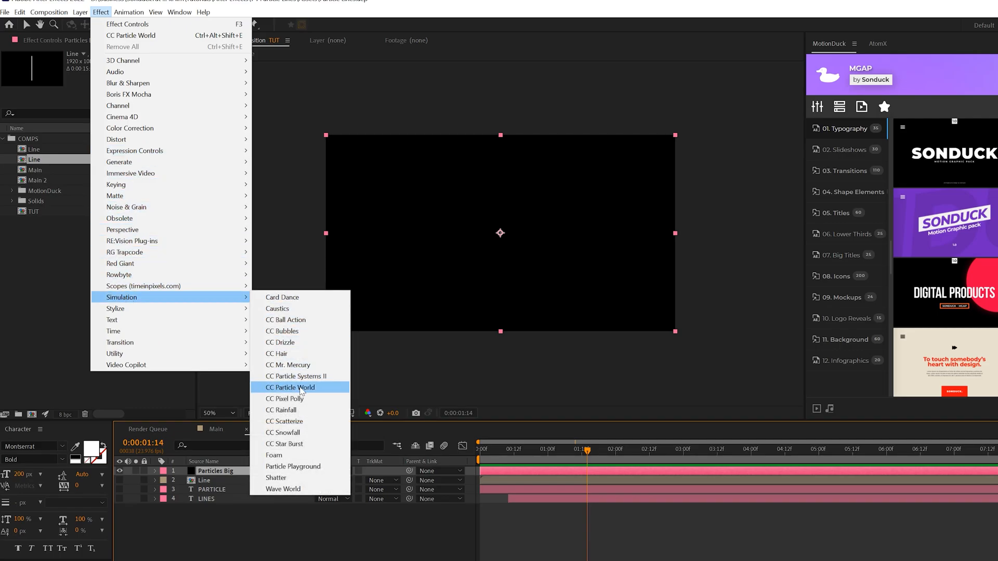
left_click(290, 388)
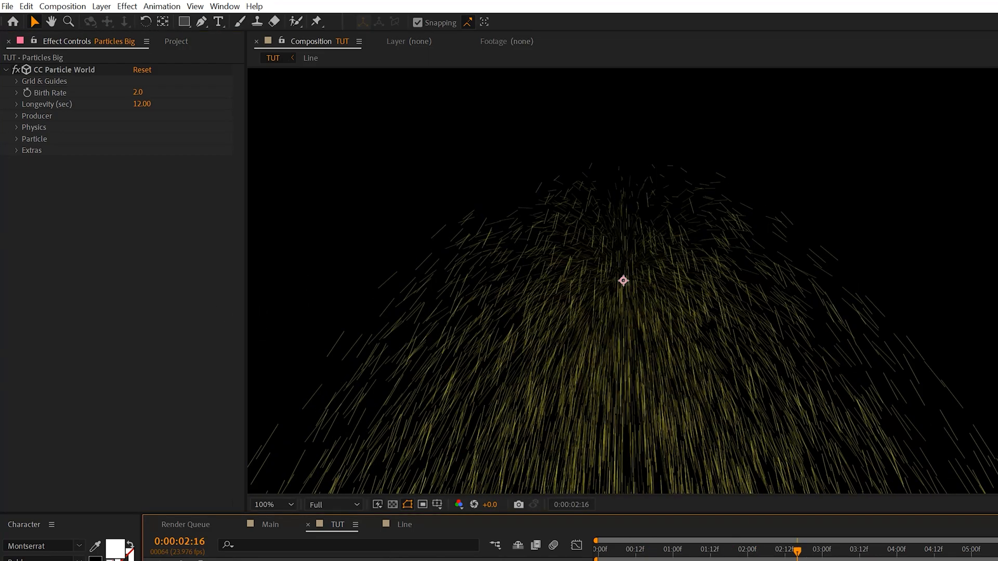
Step: Set the Producer to Position Y -0.30 and Radius X 1.400 so particles rain across the width
left_click(15, 116)
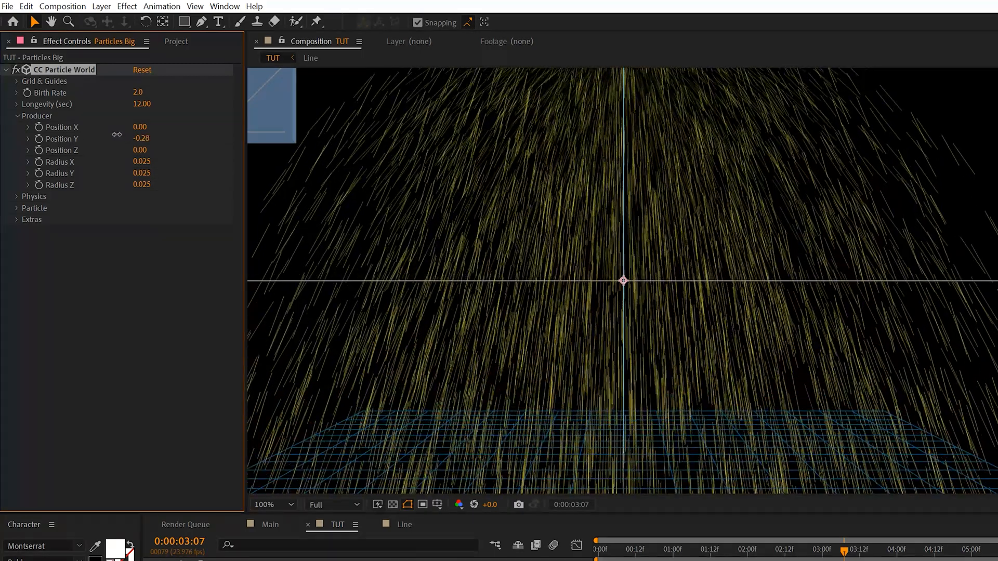
left_click(267, 505)
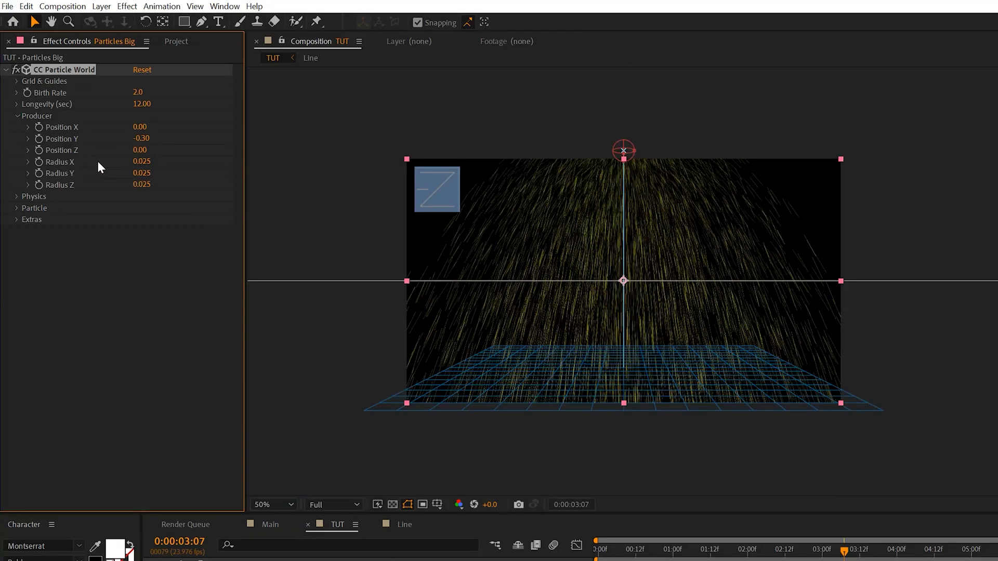
double_click(141, 163)
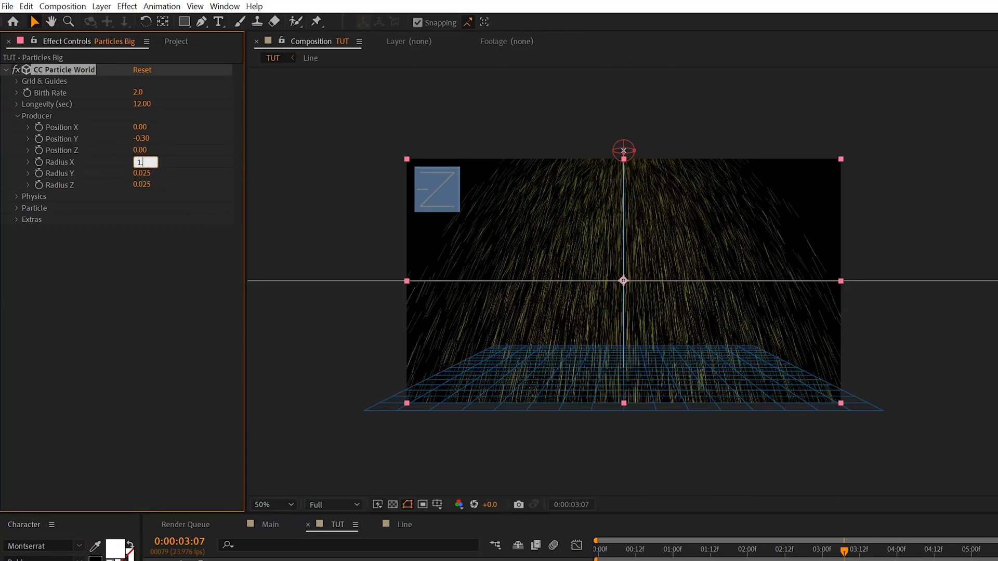
type("1.400")
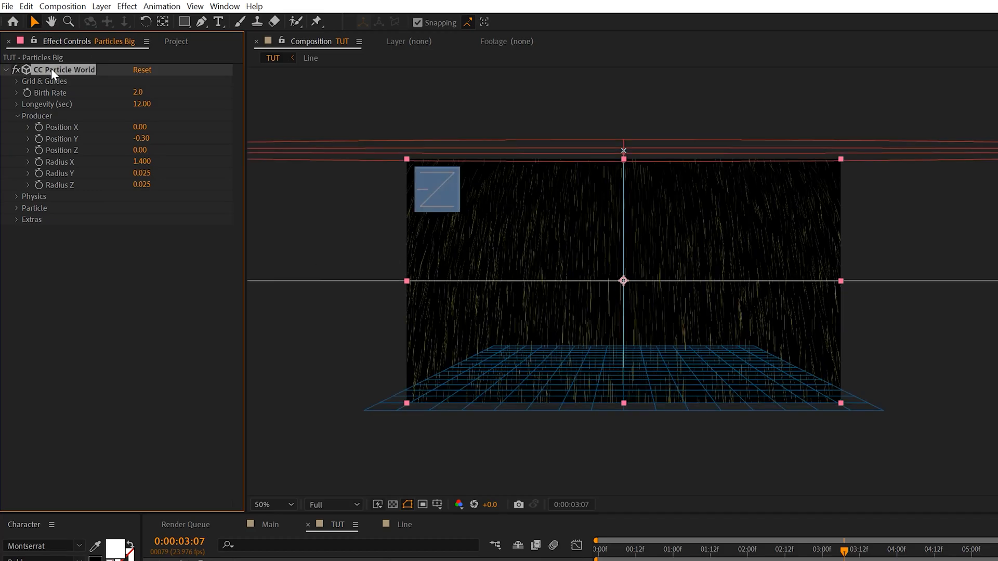
mouse_move(441, 158)
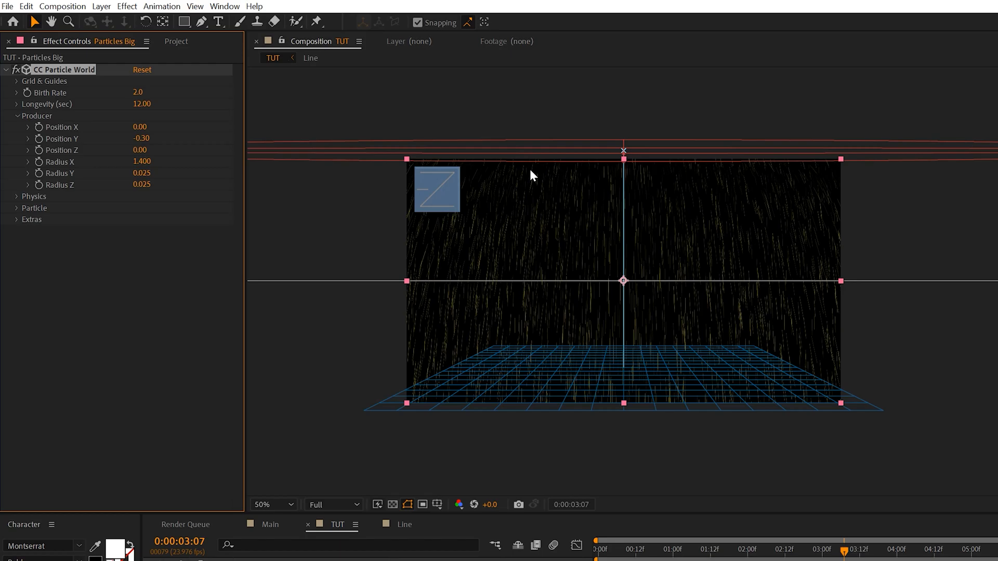
mouse_move(21, 121)
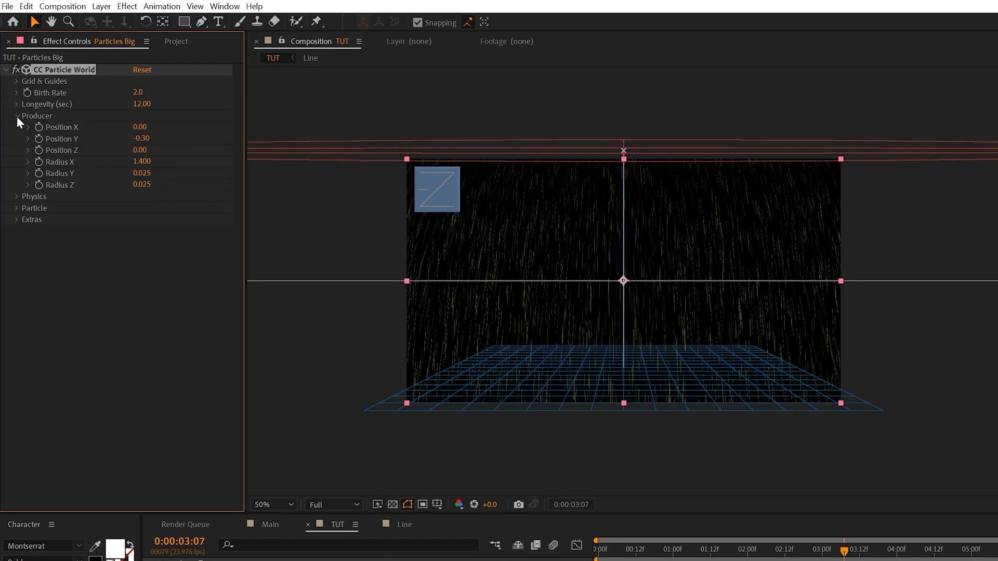
left_click(17, 126)
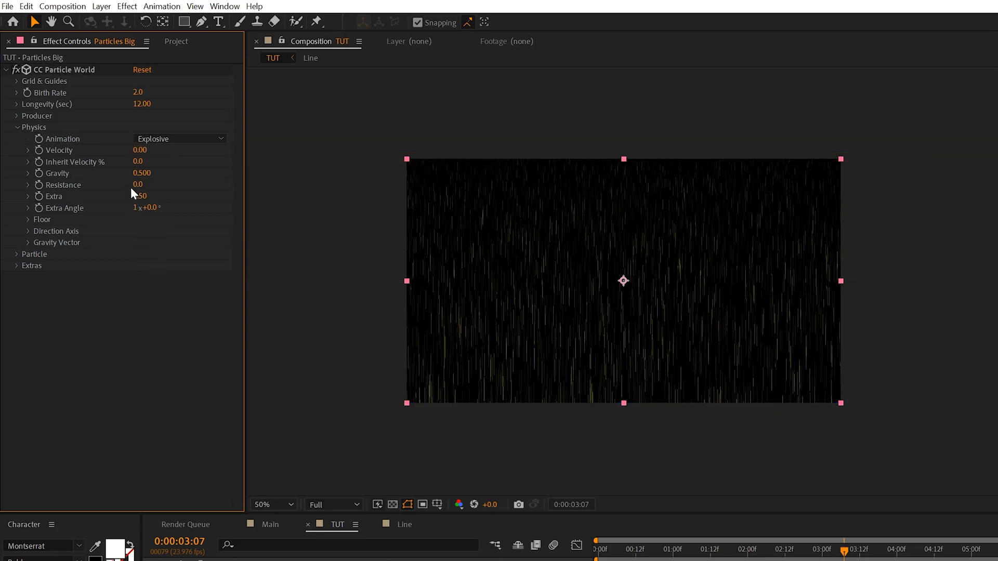
Step: Lower the CC Particle World Physics gravity to 0.004 for a slow drift
double_click(142, 174)
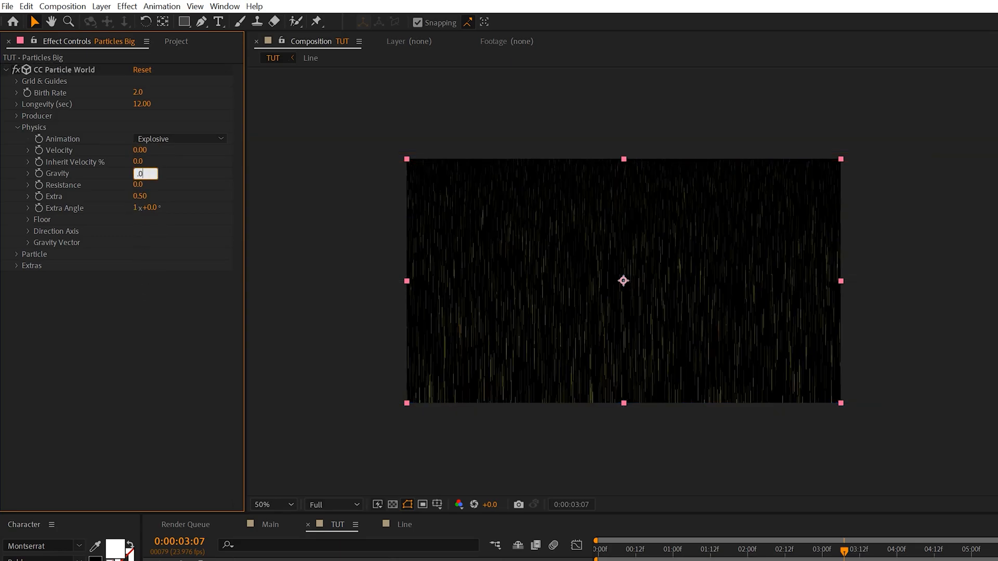
type("0.004")
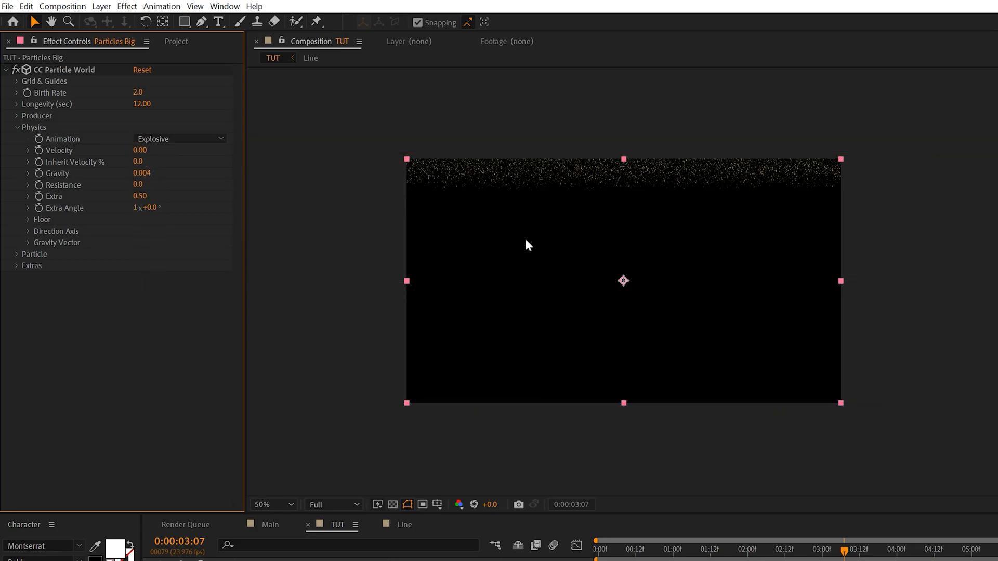
left_click(268, 504)
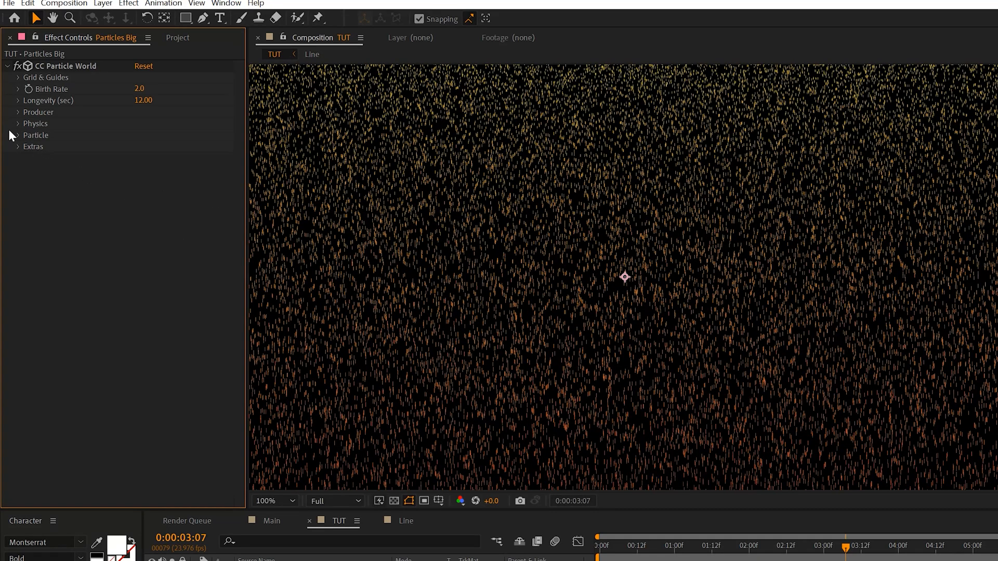
Step: Make the particles Textured Squares using the 2. Line layer as texture
left_click(181, 146)
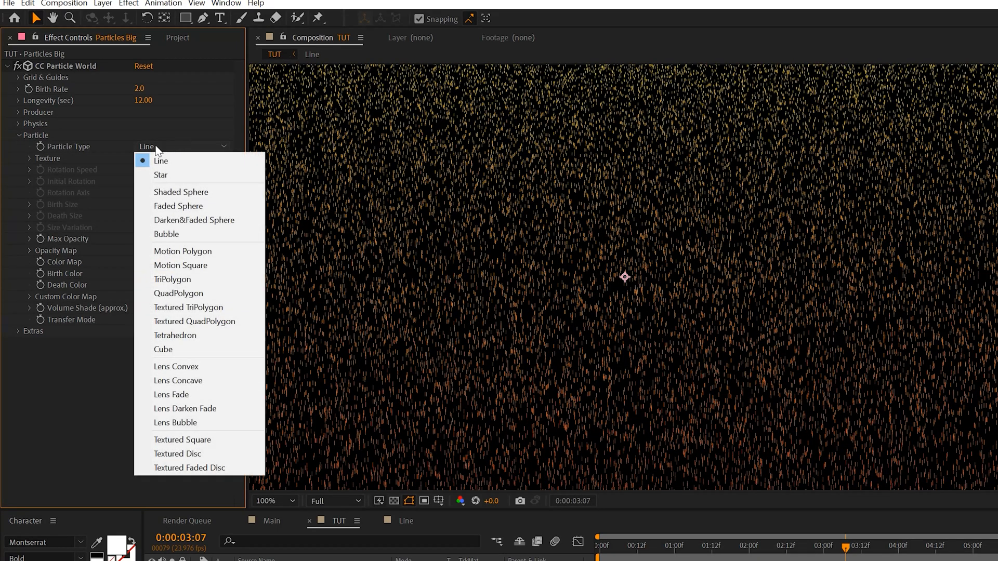
mouse_move(181, 440)
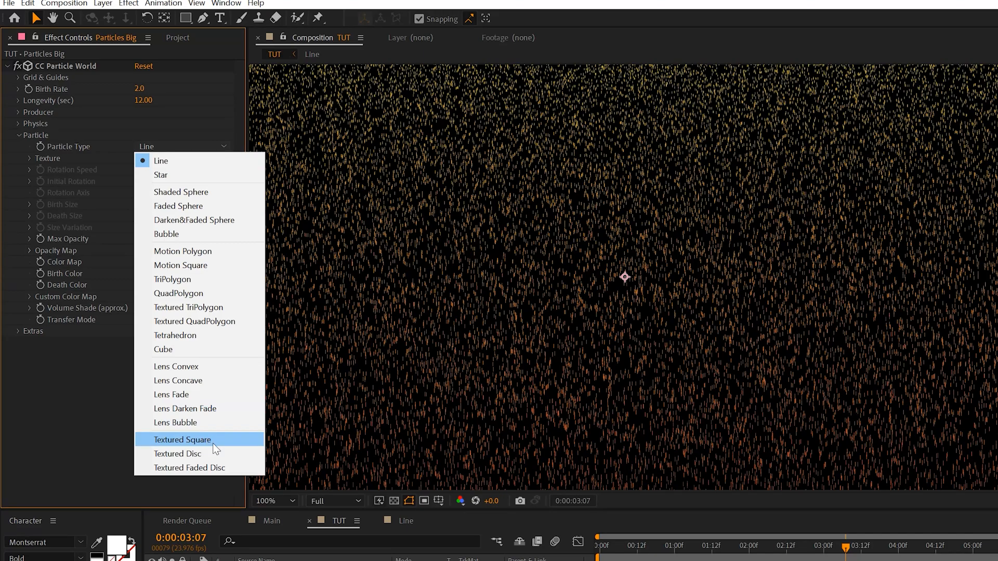
left_click(183, 440)
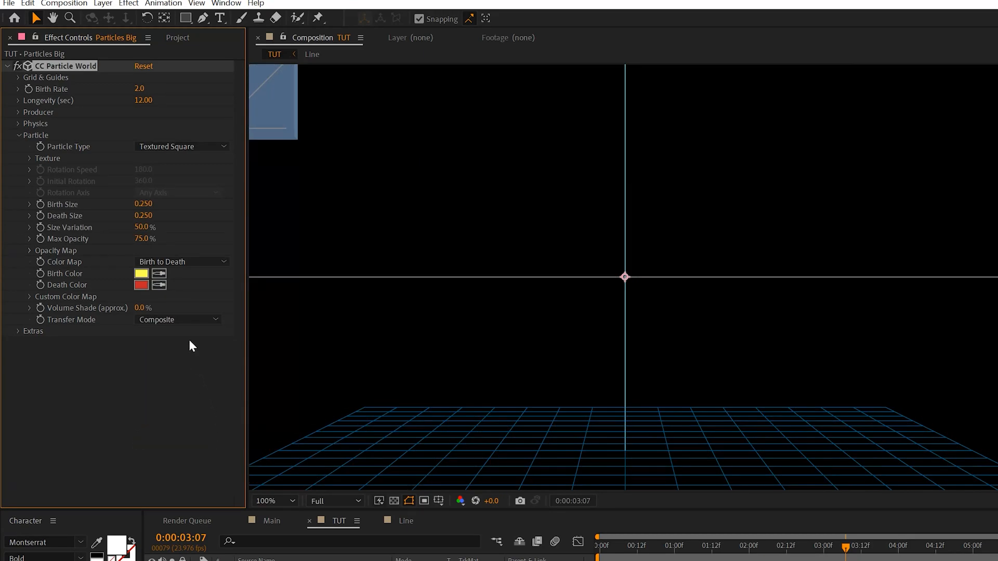
left_click(30, 158)
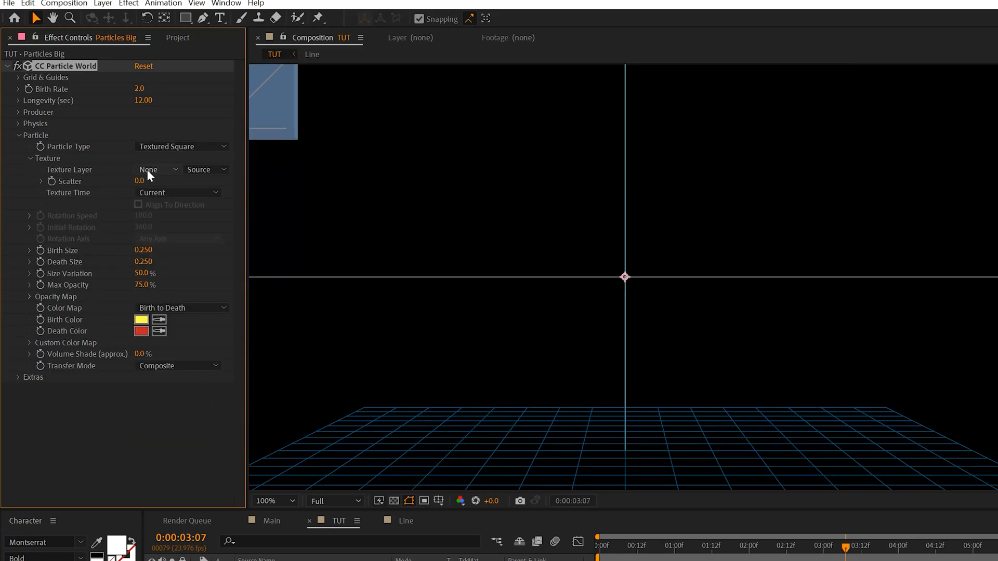
left_click(155, 169)
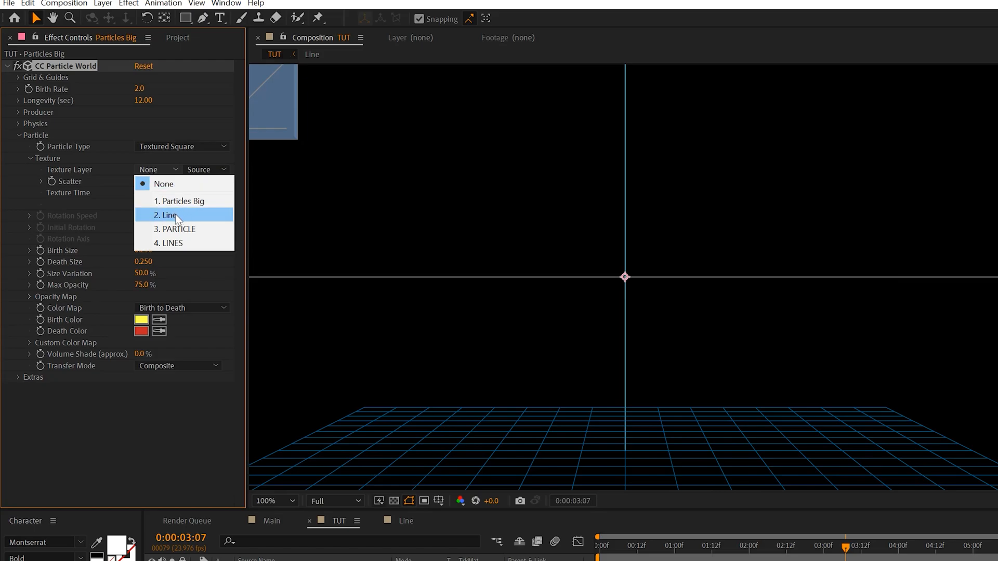
left_click(169, 215)
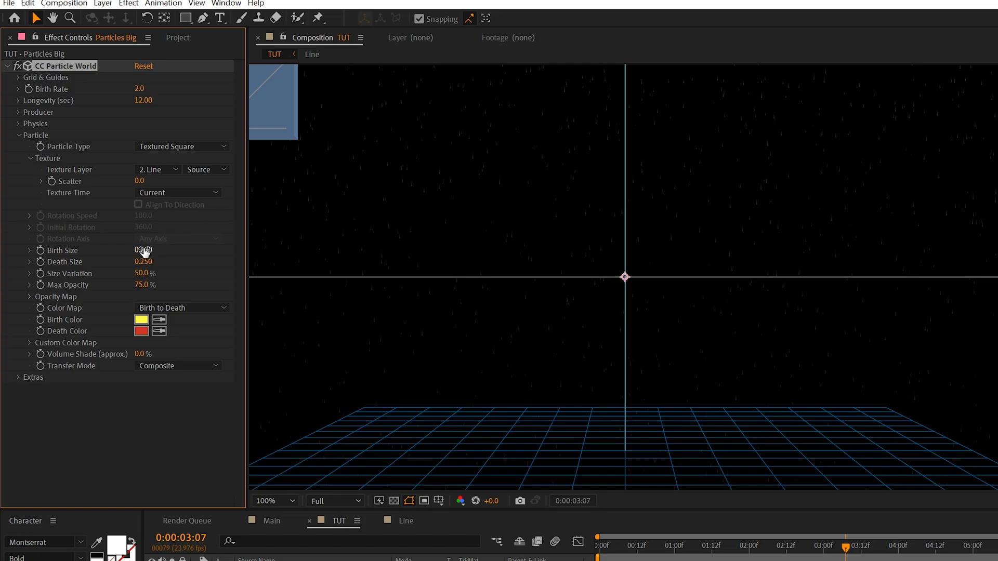
Step: Set Birth Size 1, Death Size 5 and Max Opacity 100%
left_click_drag(143, 251, 166, 250)
type("5.000")
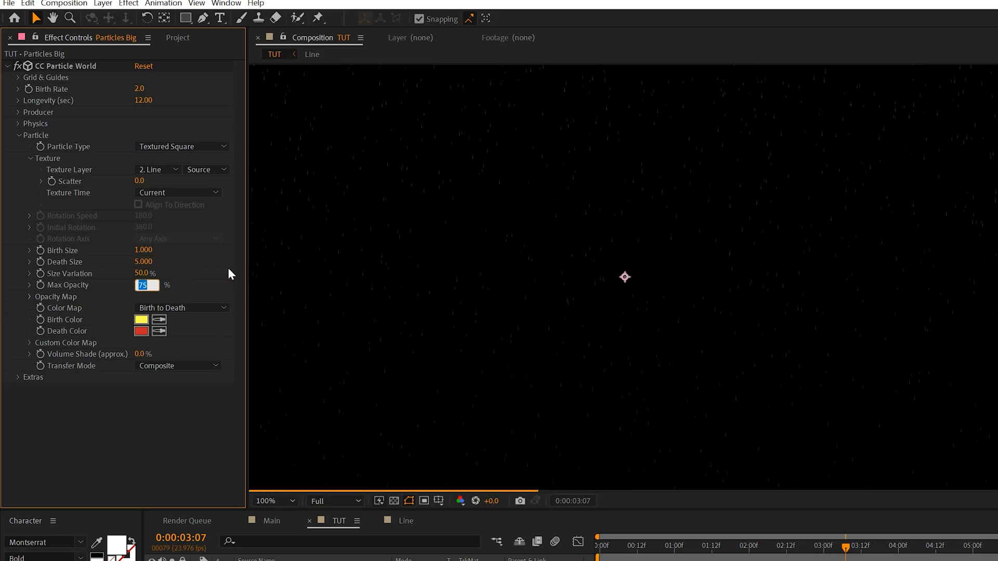
type("100.0")
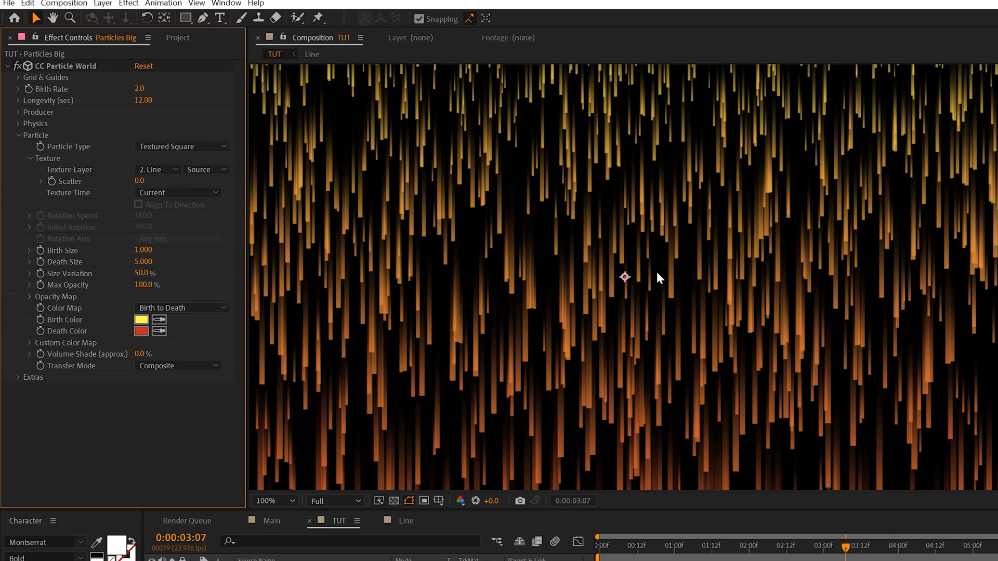
mouse_move(167, 354)
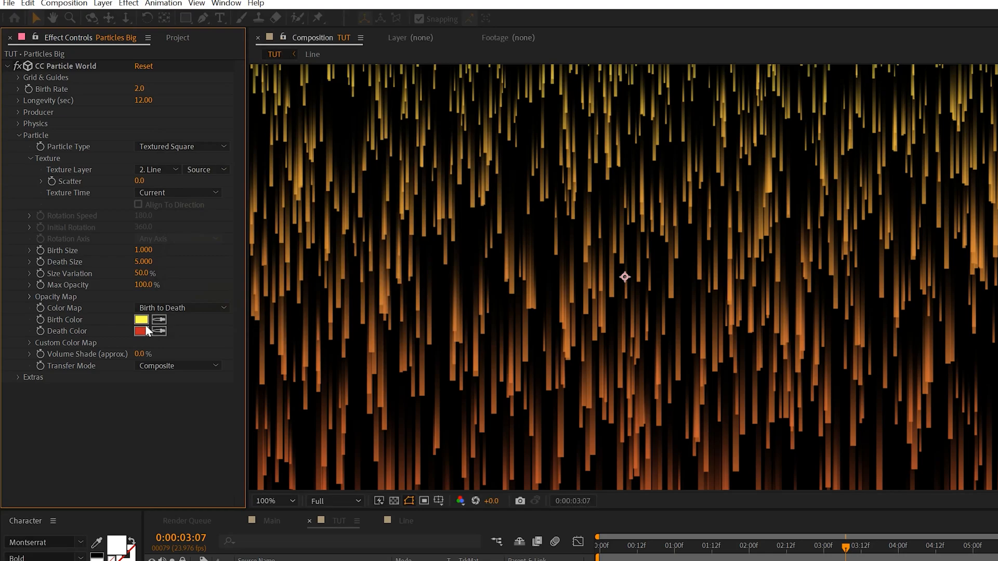
Step: Set Birth Color to light blue 3CC4E2 and Death Color to bright blue 007AFF
left_click(140, 319)
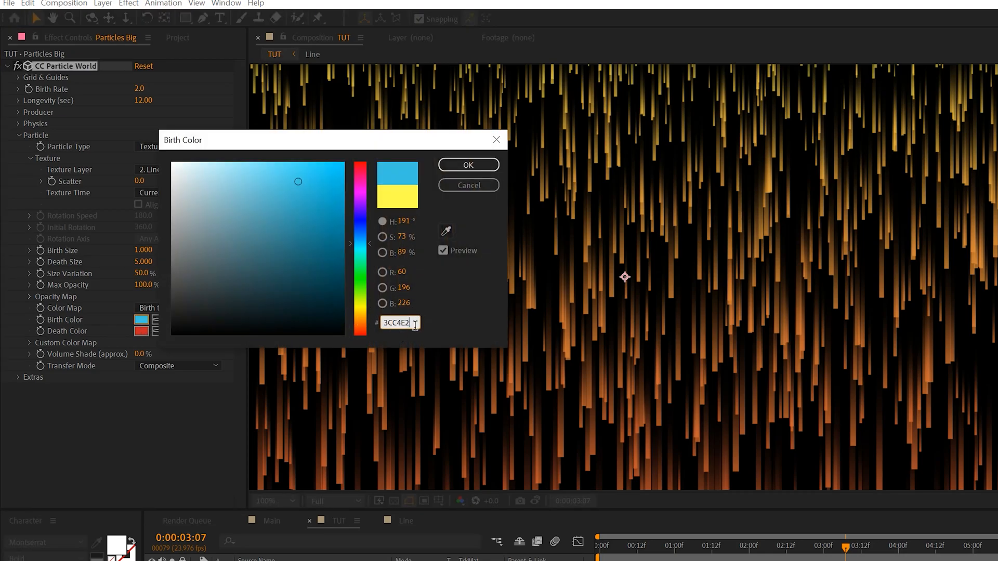
left_click(468, 166)
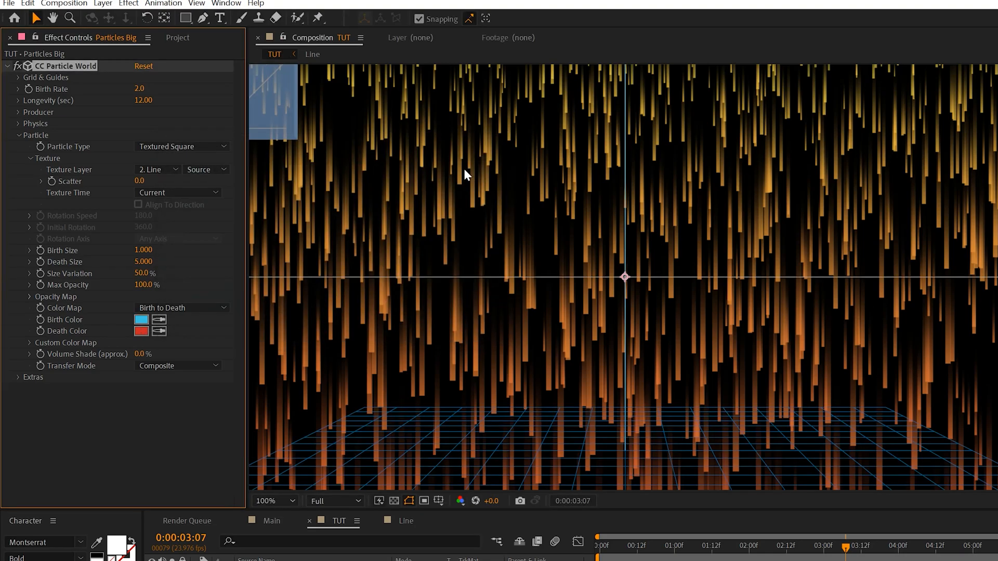
mouse_move(280, 519)
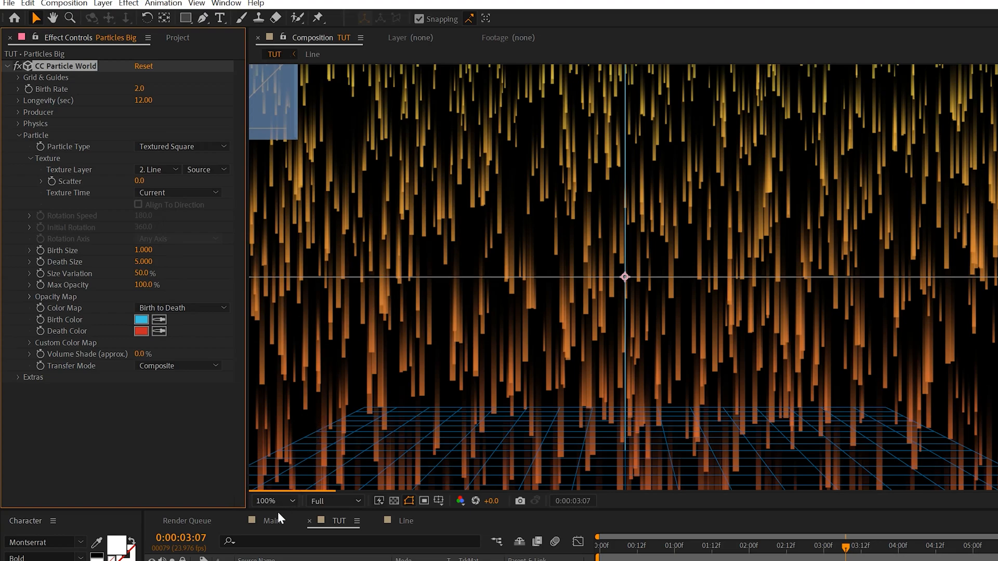
left_click(140, 330)
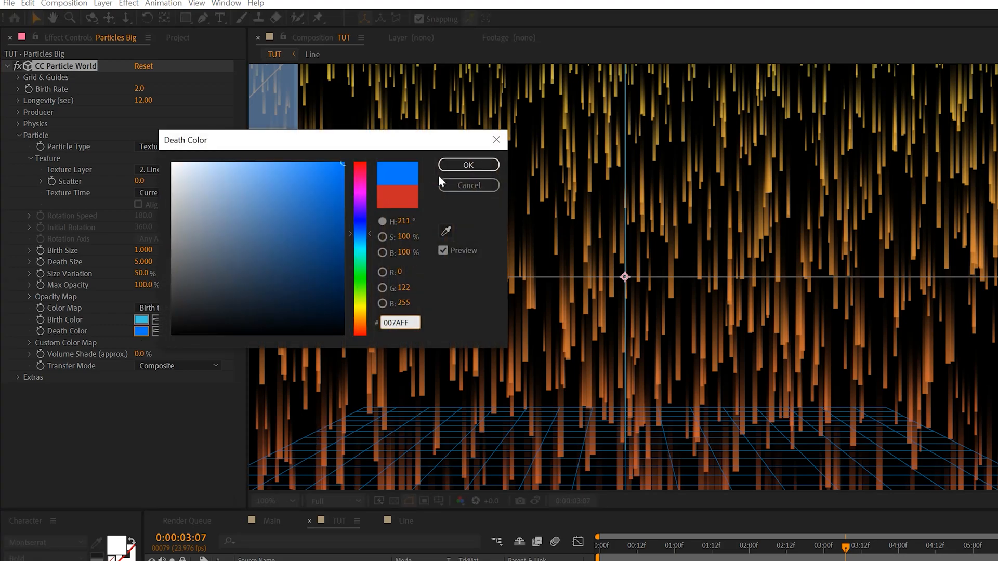
left_click(468, 164)
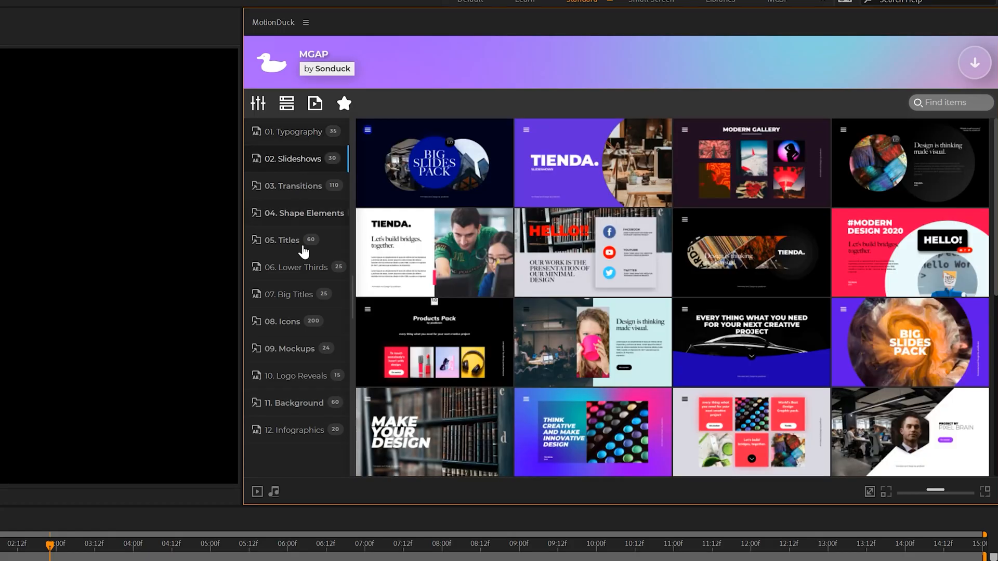
Step: Browse the Infographics then Typography template categories in the MotionDuck panel
left_click(295, 430)
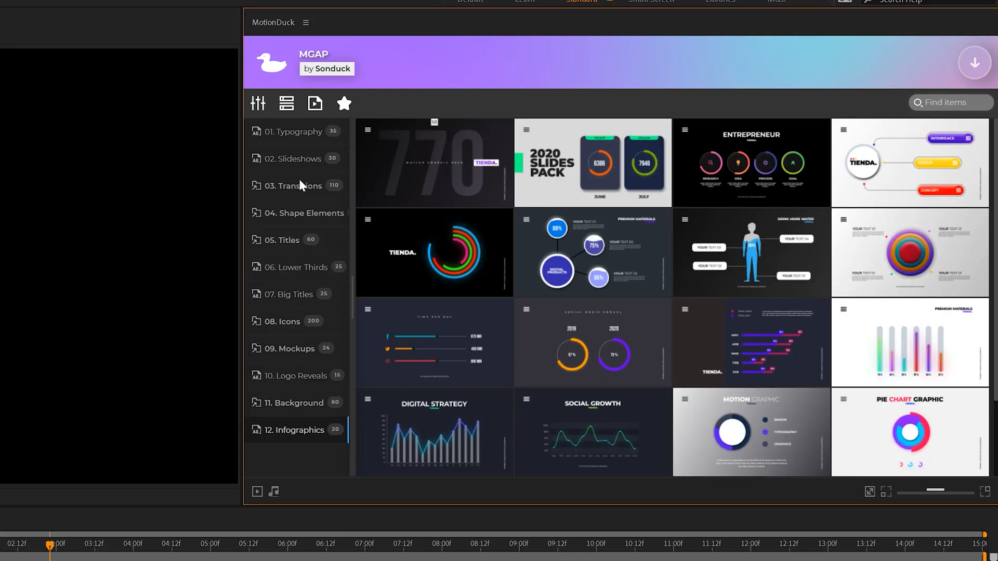
left_click(294, 132)
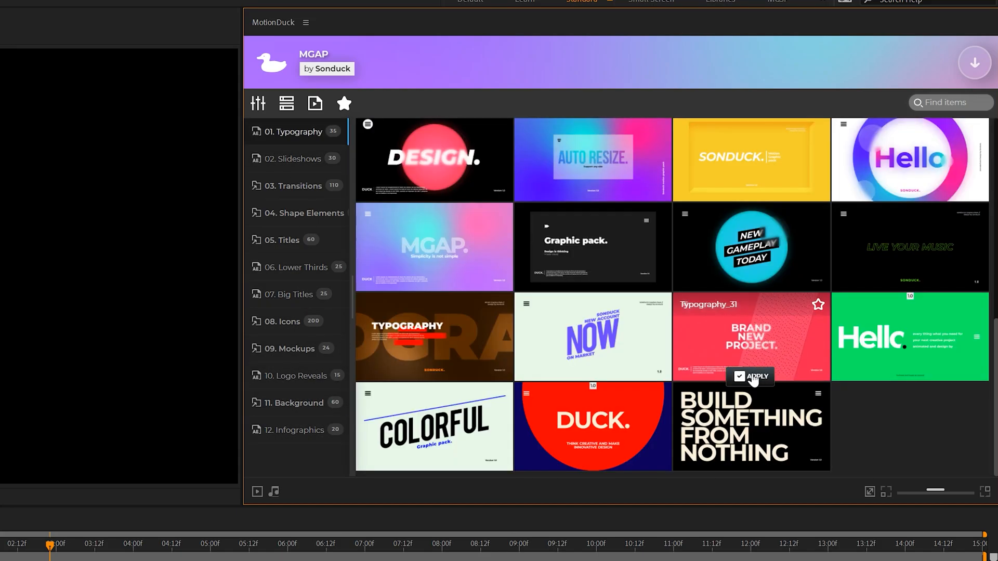
left_click(756, 375)
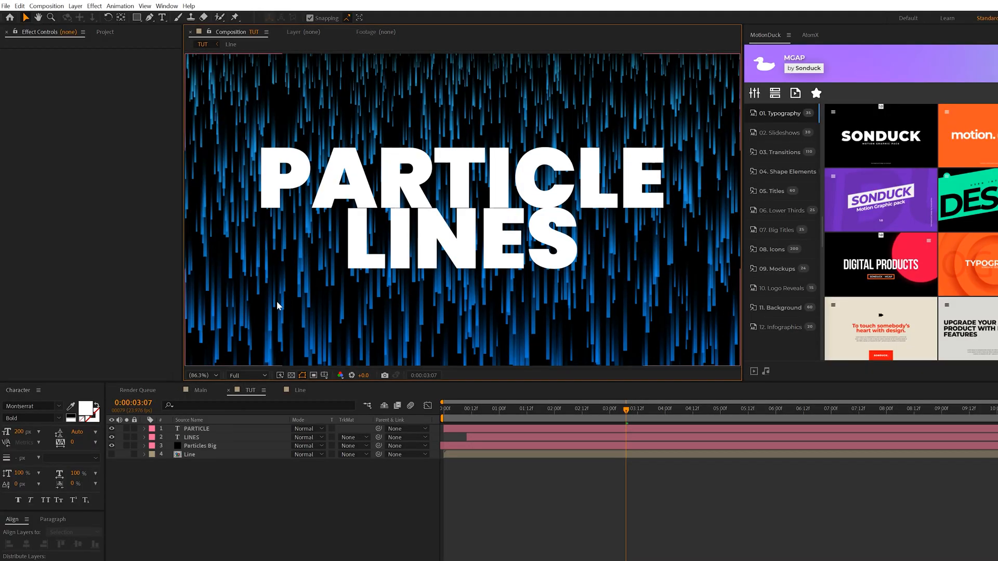
mouse_move(203, 470)
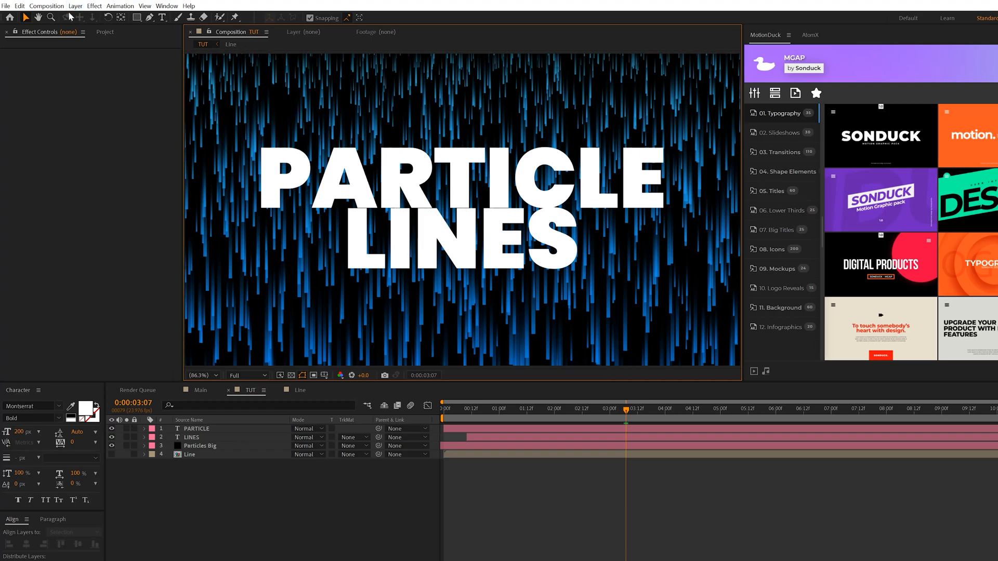
Step: Create a deep royal blue 002A6E solid named BG placed beneath all layers
left_click(75, 6)
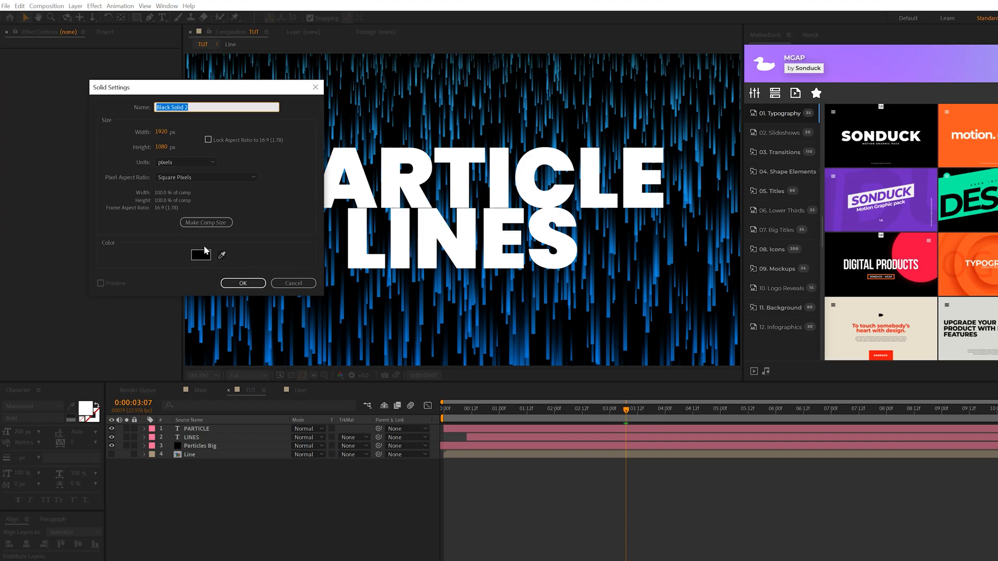
left_click(200, 254)
type("002A6E")
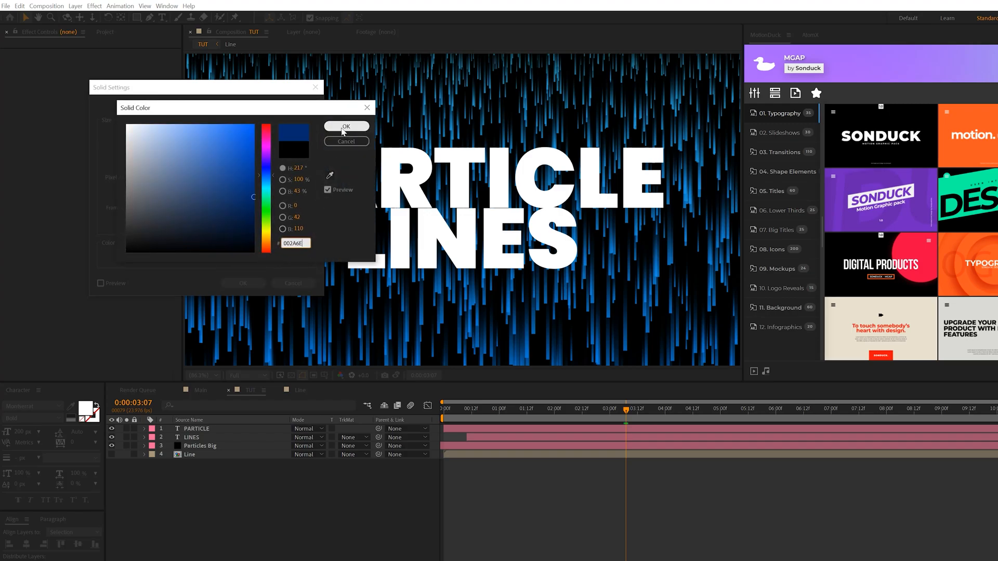
left_click(345, 126)
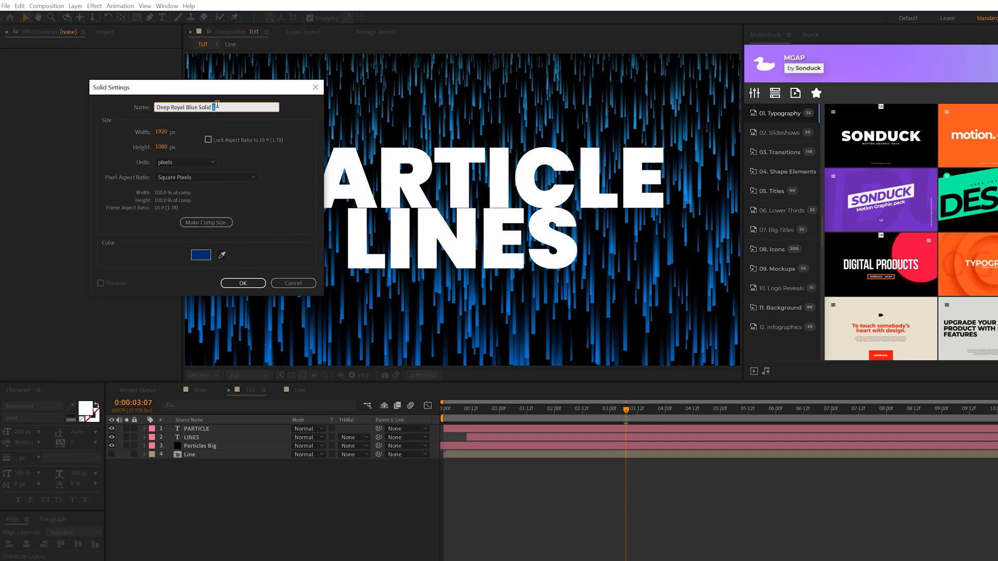
left_click(242, 283)
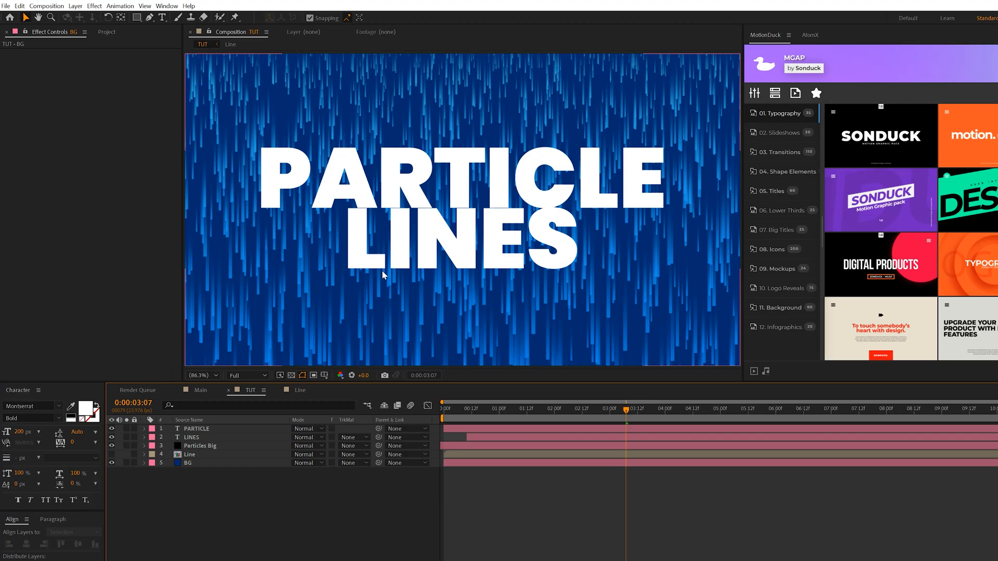
Step: Rename the particle layer 'Particles Small' and lower its Birth Rate to 0.5
left_click(200, 446)
type("Particles")
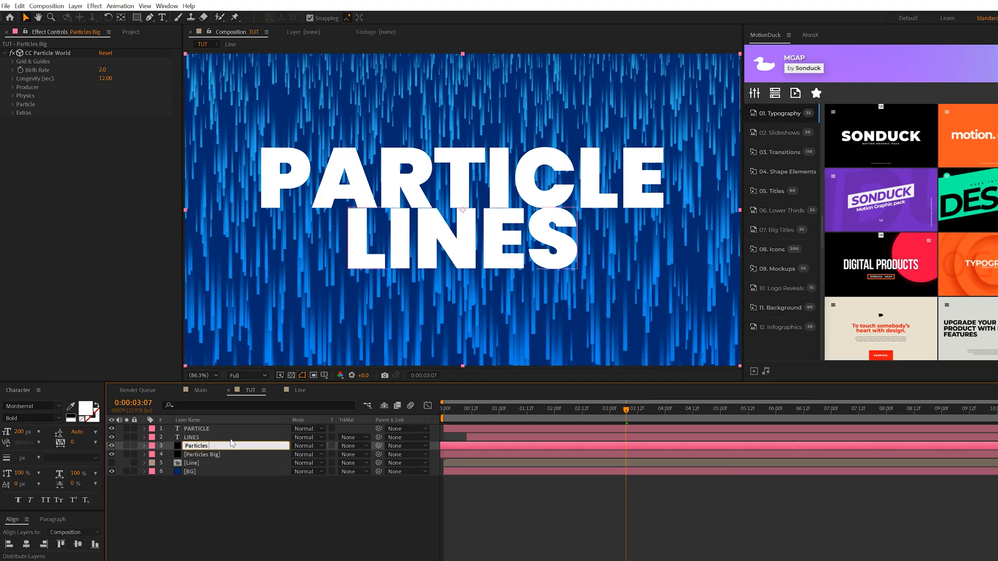
type("Small")
left_click(103, 70)
type(".5")
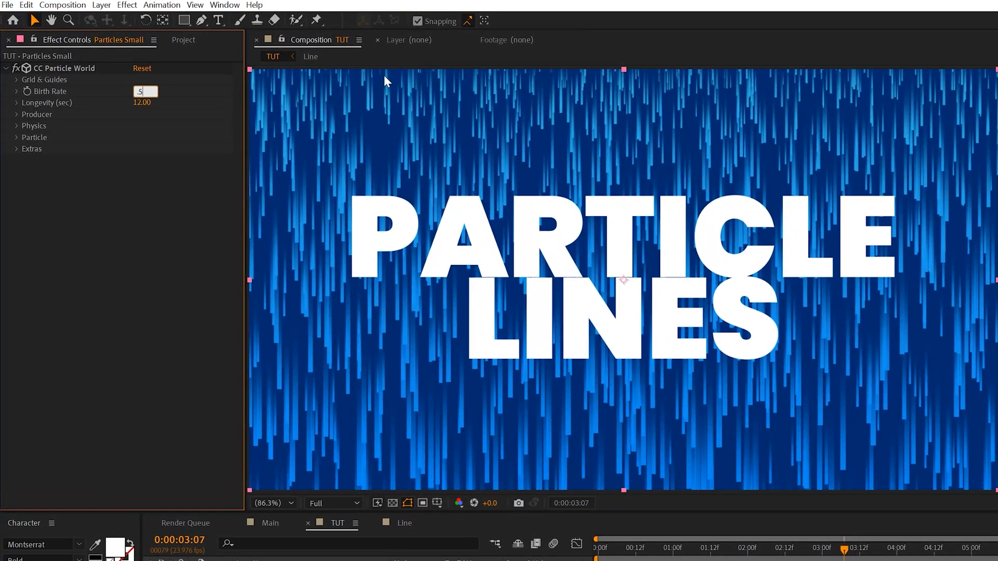
key("Enter")
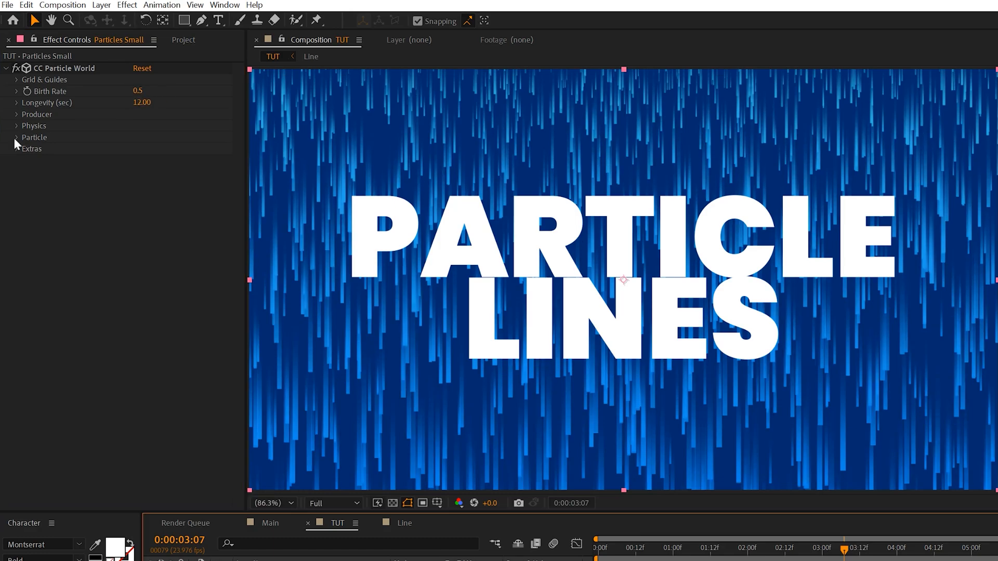
Step: Set particle Birth Color to bright blue #2CA8F9 and Death Color to pale cyan #96FFEF
left_click(15, 138)
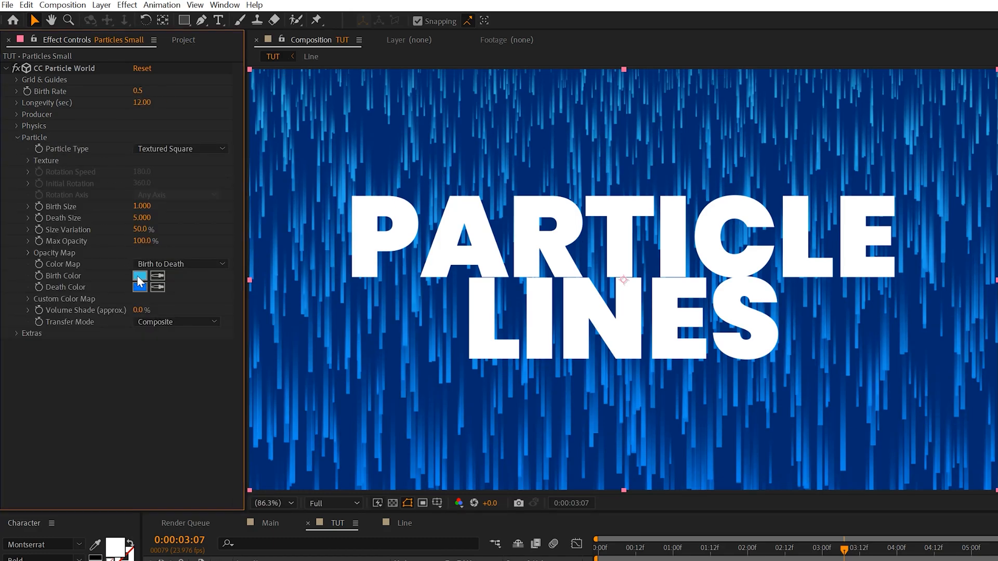
left_click(139, 274)
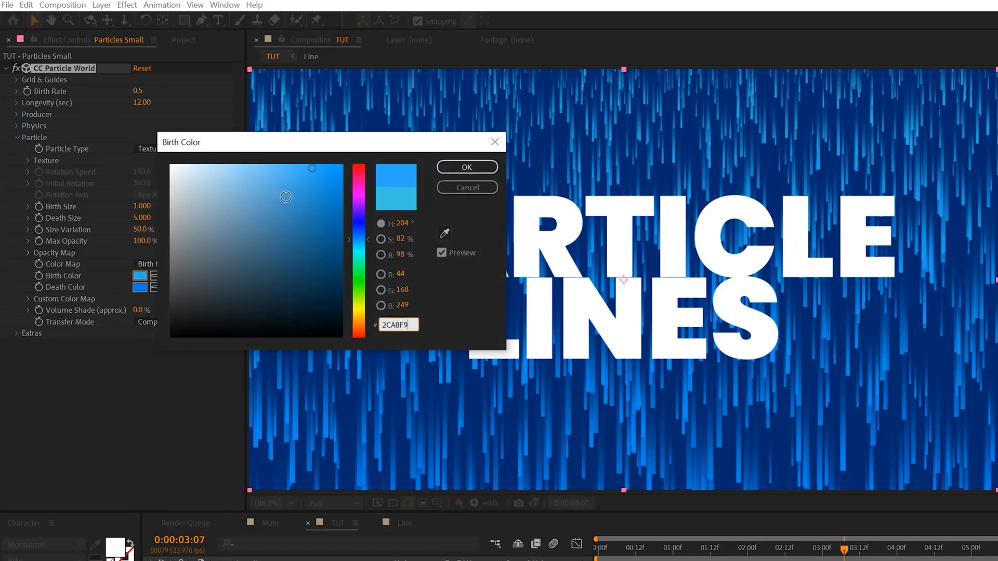
left_click(328, 181)
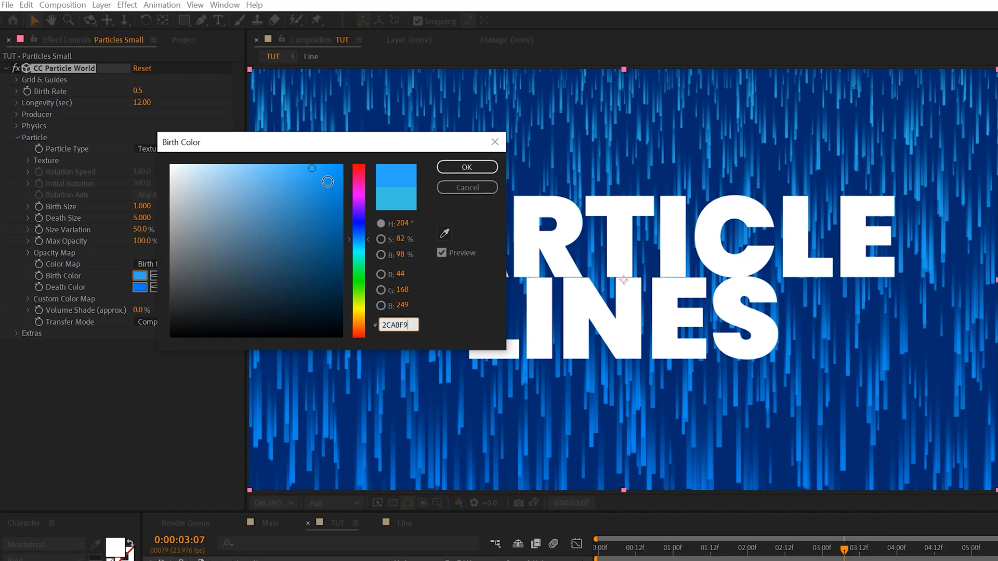
left_click(465, 166)
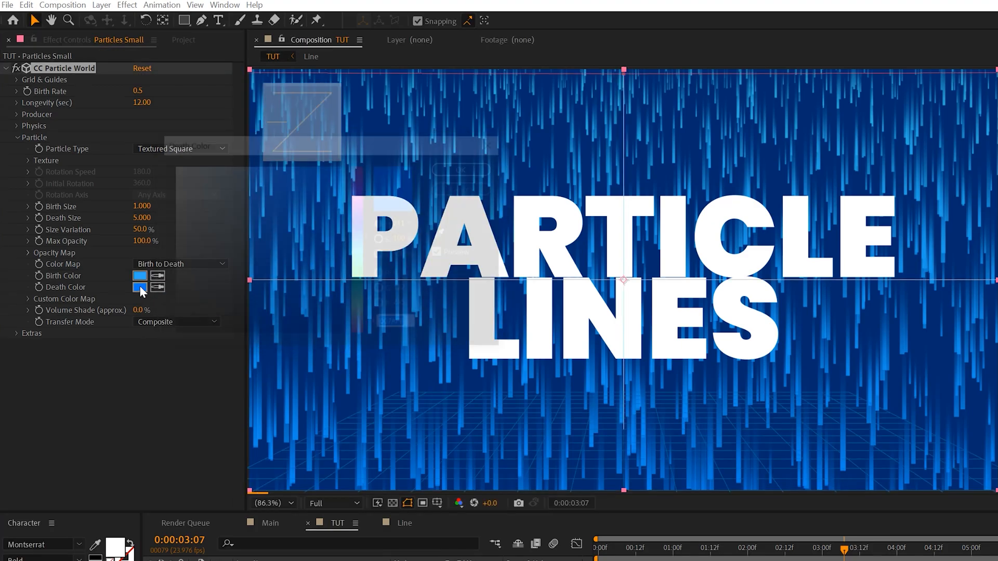
left_click(140, 284)
type("96FFEF")
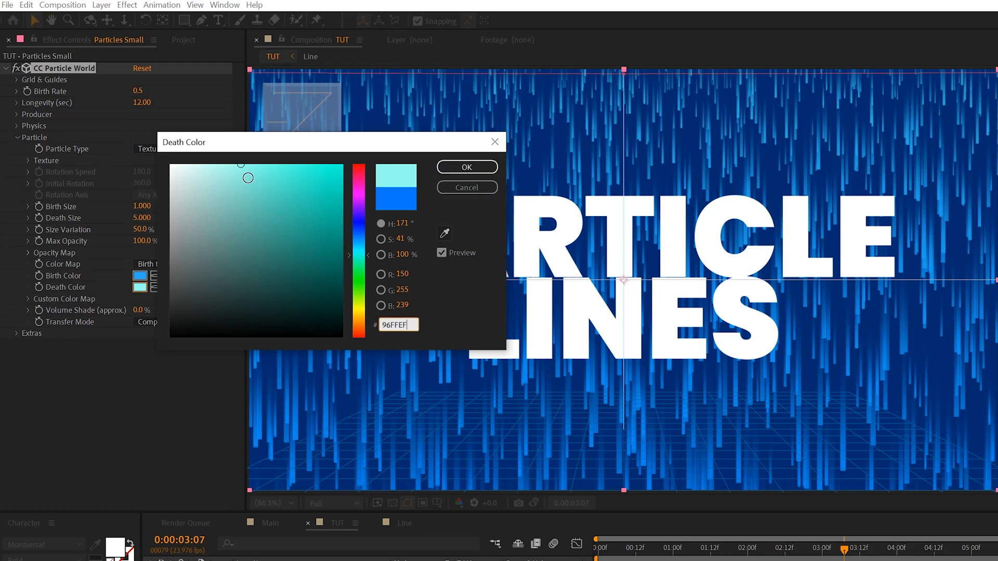
left_click(466, 166)
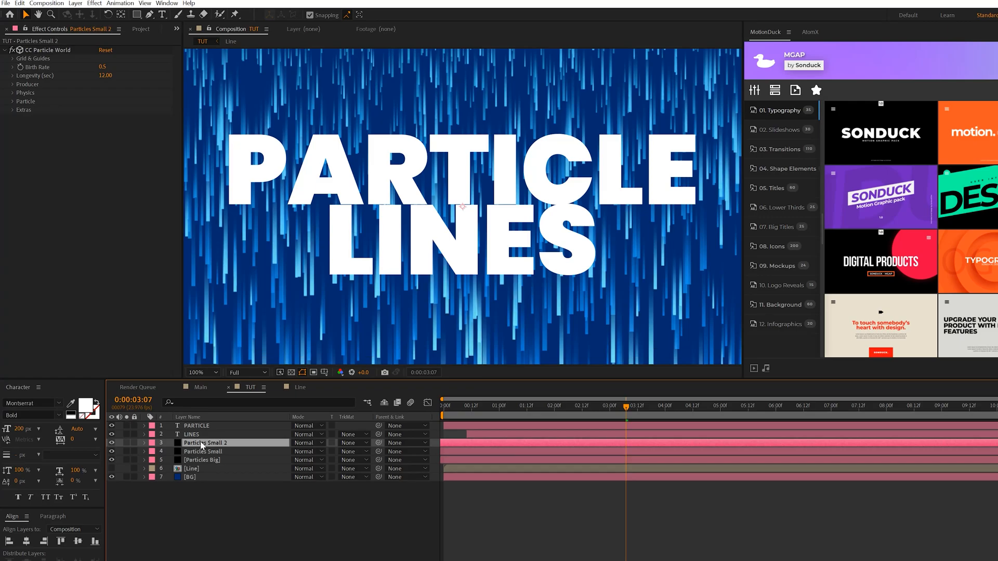
Step: Move Particles Small 2 above the PARTICLE and LINES text, then enter the Line composition
left_click(19, 3)
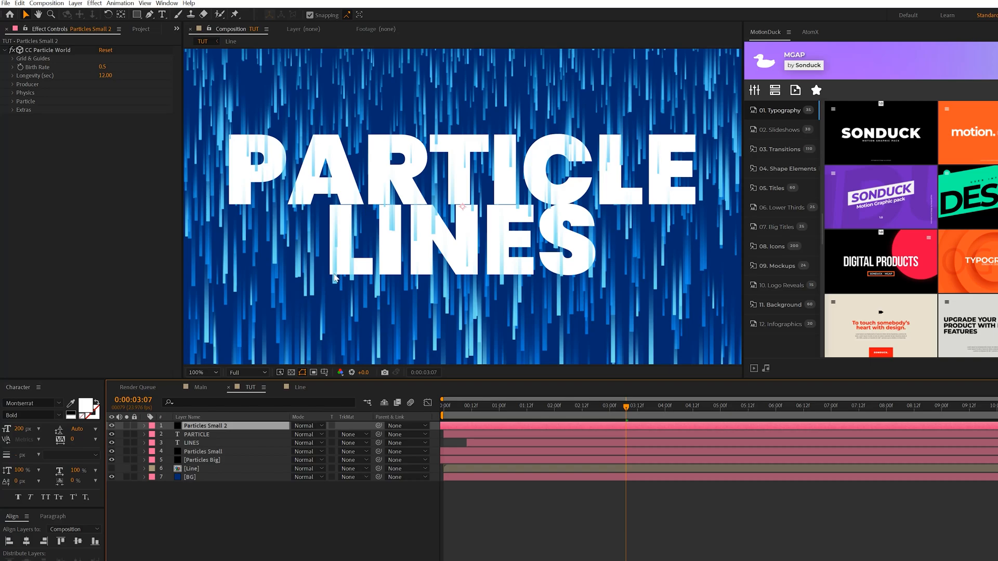
left_click(191, 469)
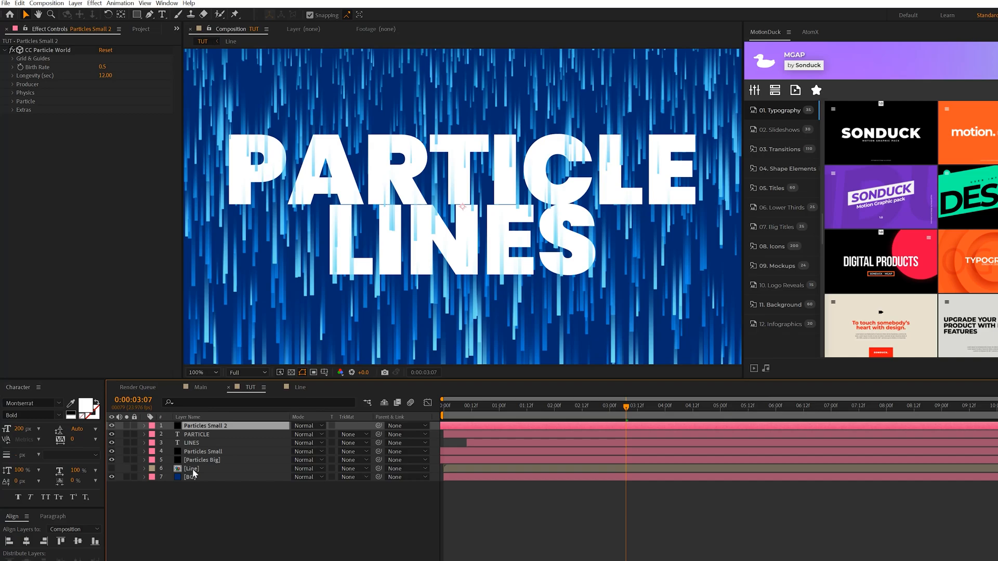
left_click(192, 469)
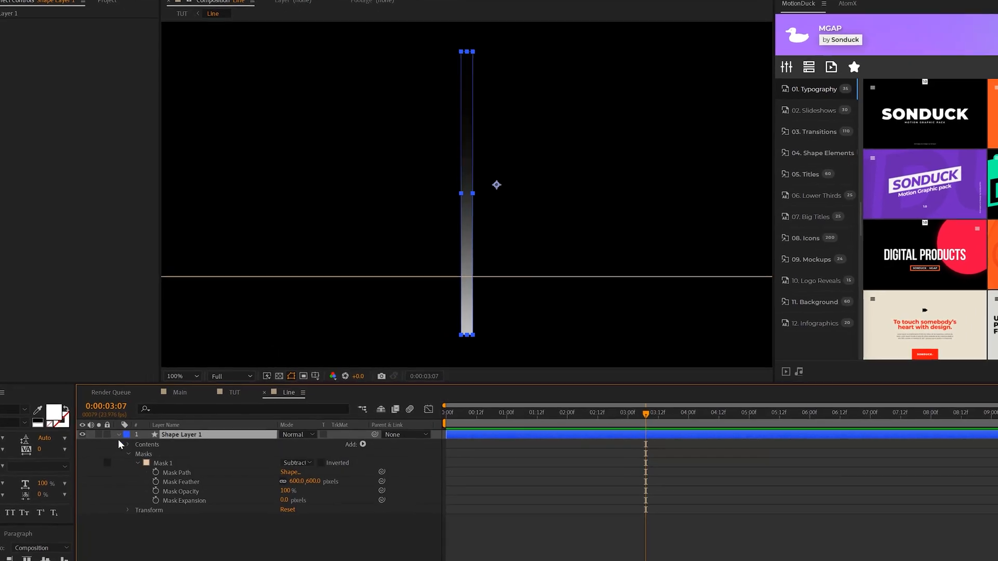
Step: Widen Rectangle Path 1 in the Line precomp from 32 to 60, giving thicker streaks in TUT
left_click(127, 444)
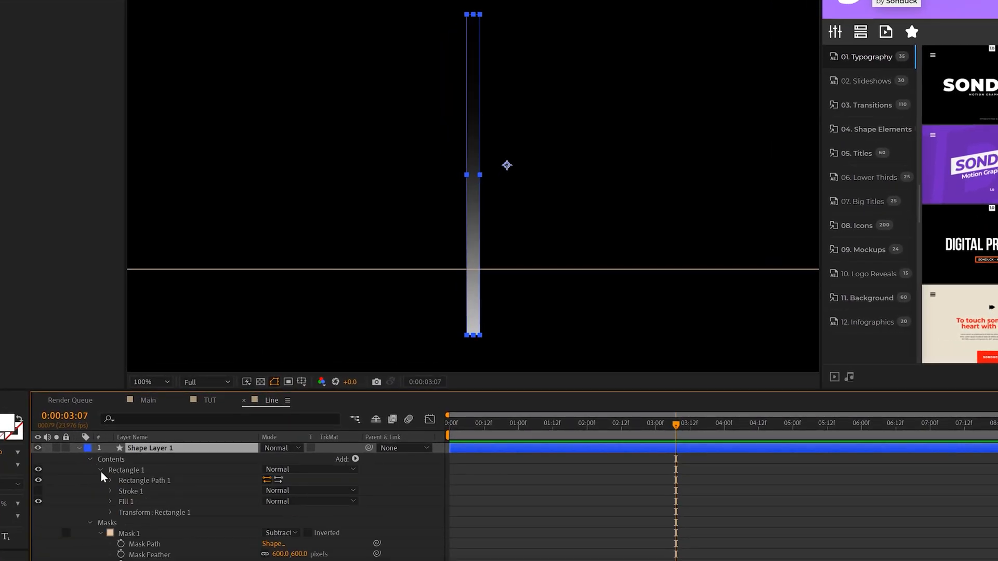
left_click(110, 481)
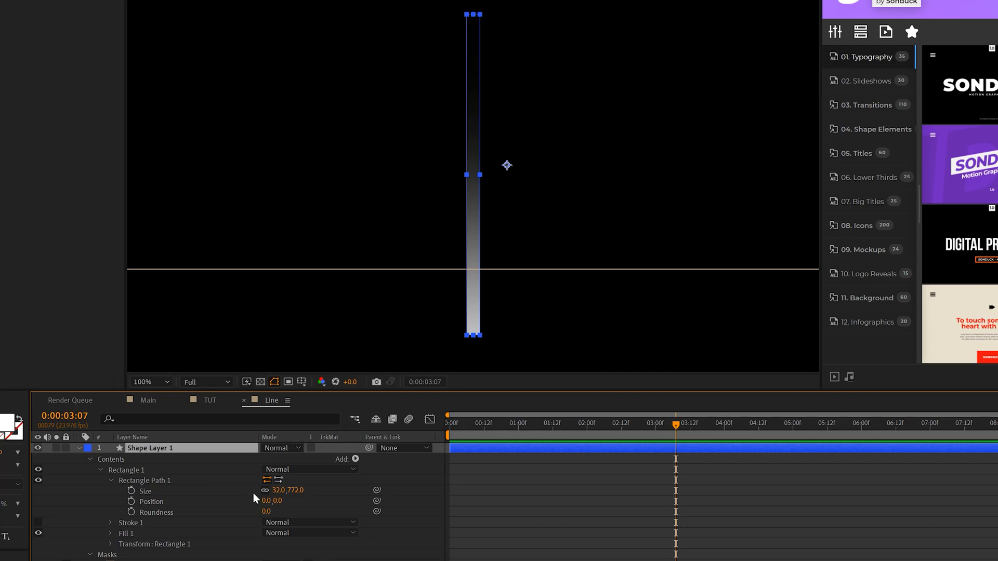
left_click(274, 489)
type("60")
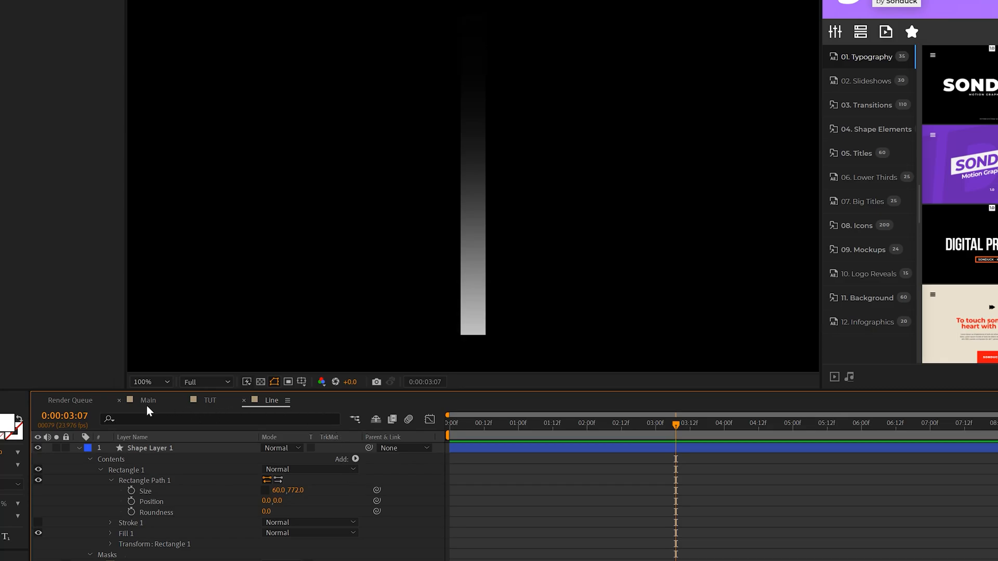
left_click(209, 400)
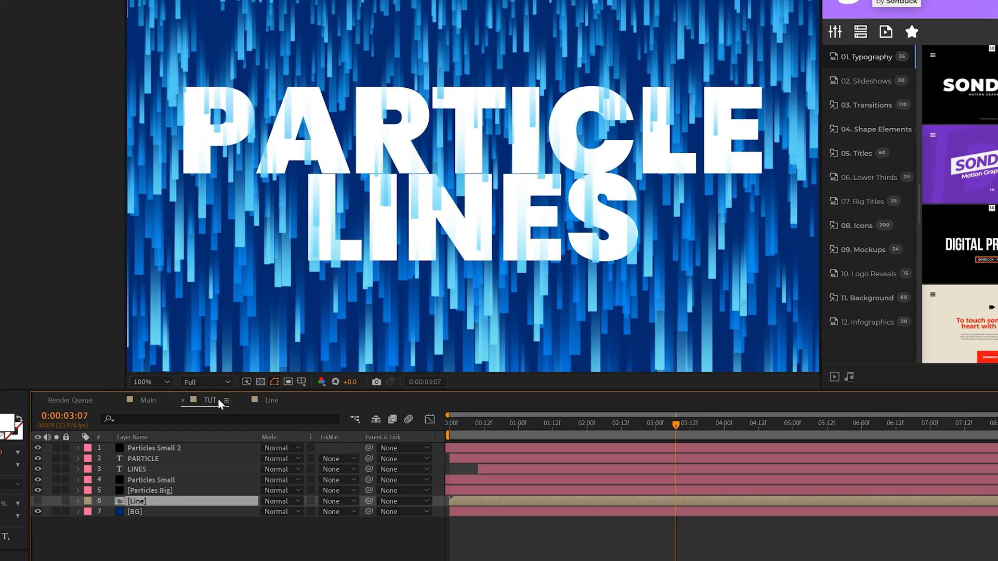
mouse_move(230, 417)
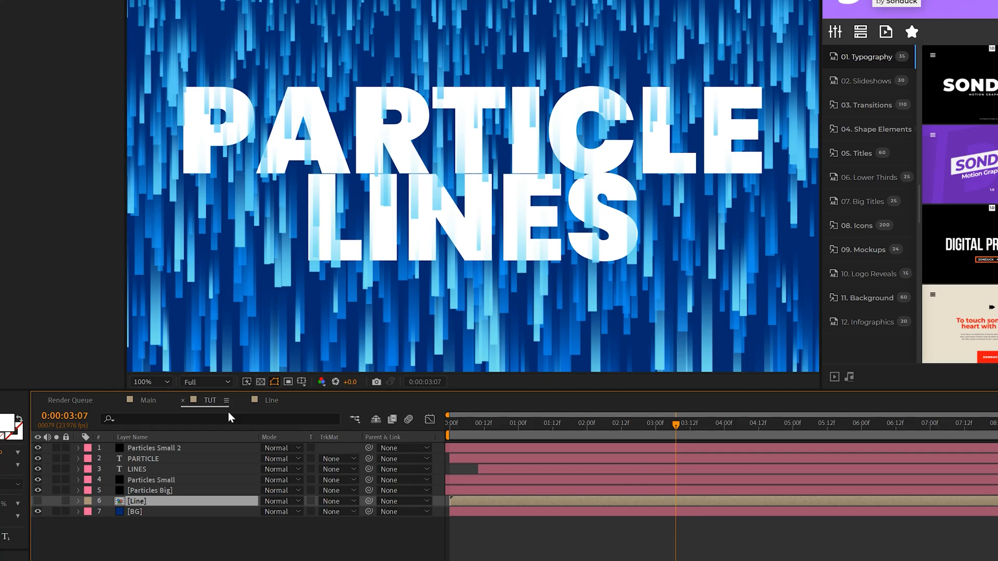
left_click(204, 523)
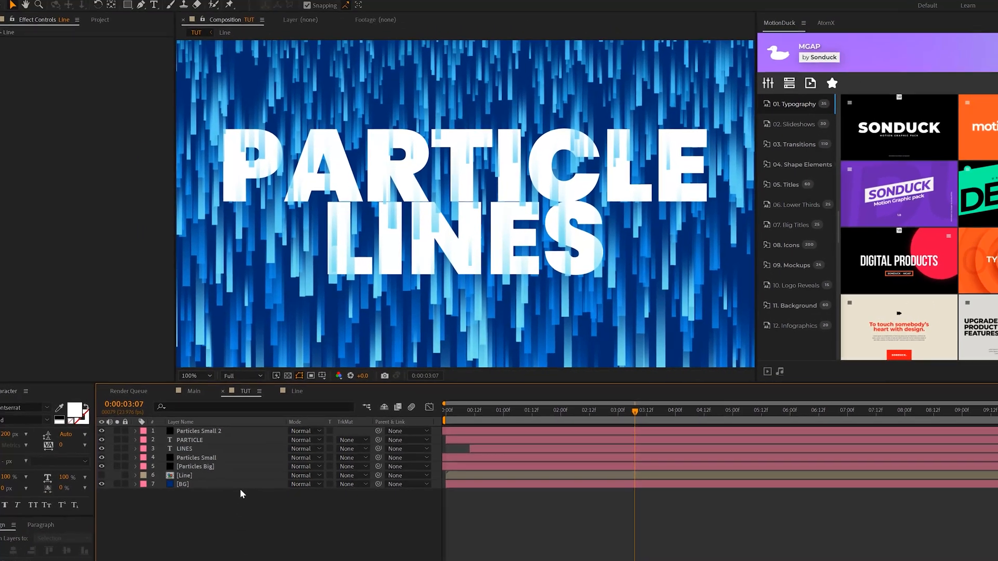
Step: Add a new adjustment layer at the top of the TUT layer stack
left_click(76, 6)
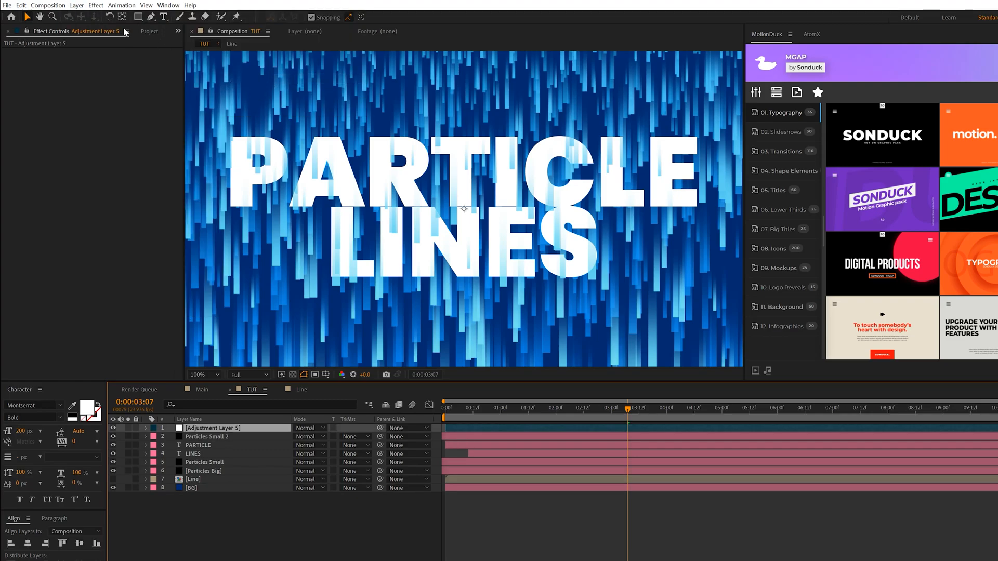
left_click(96, 5)
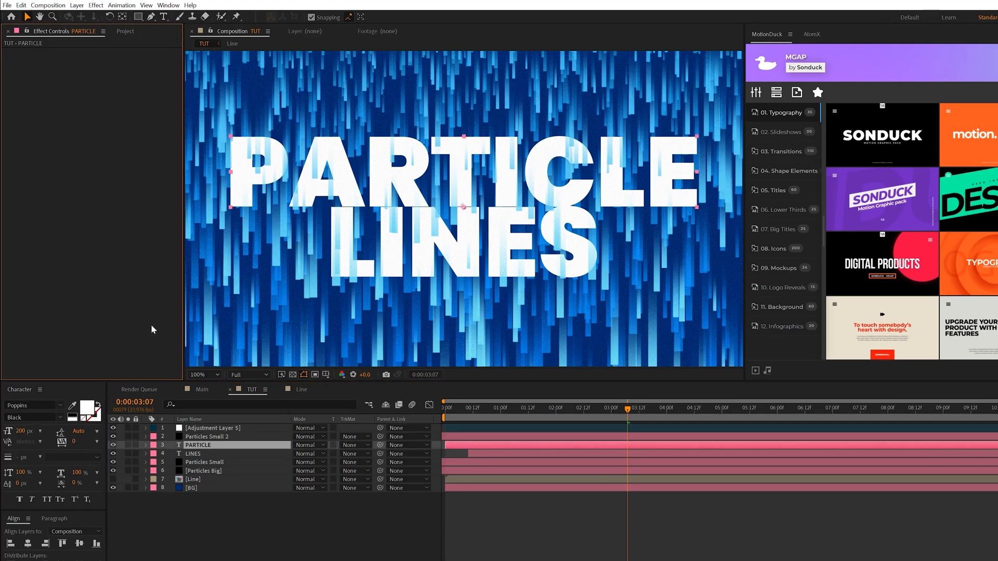
Step: Apply Drop Shadow to the PARTICLE text with dark navy colour #00122E
left_click(96, 5)
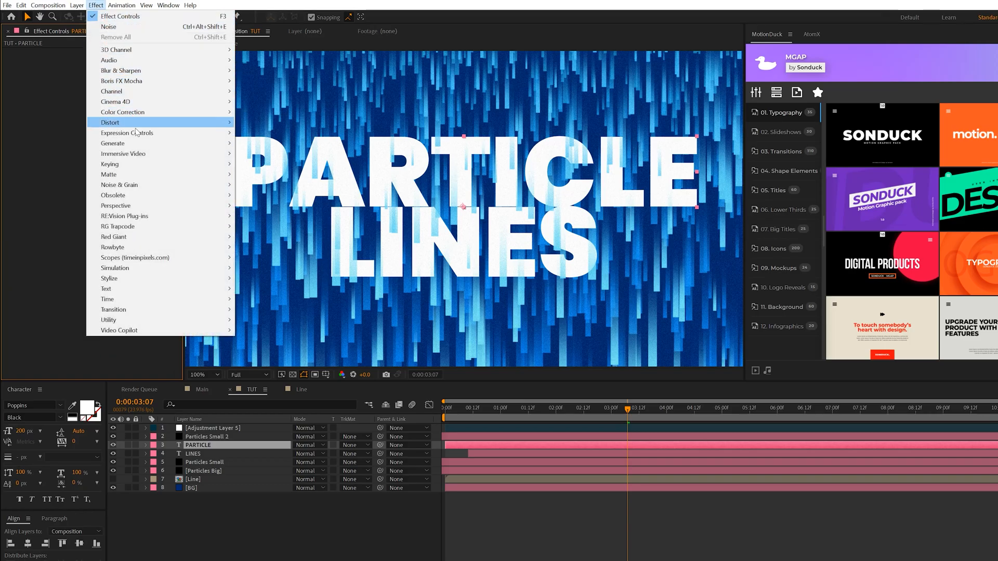
mouse_move(115, 206)
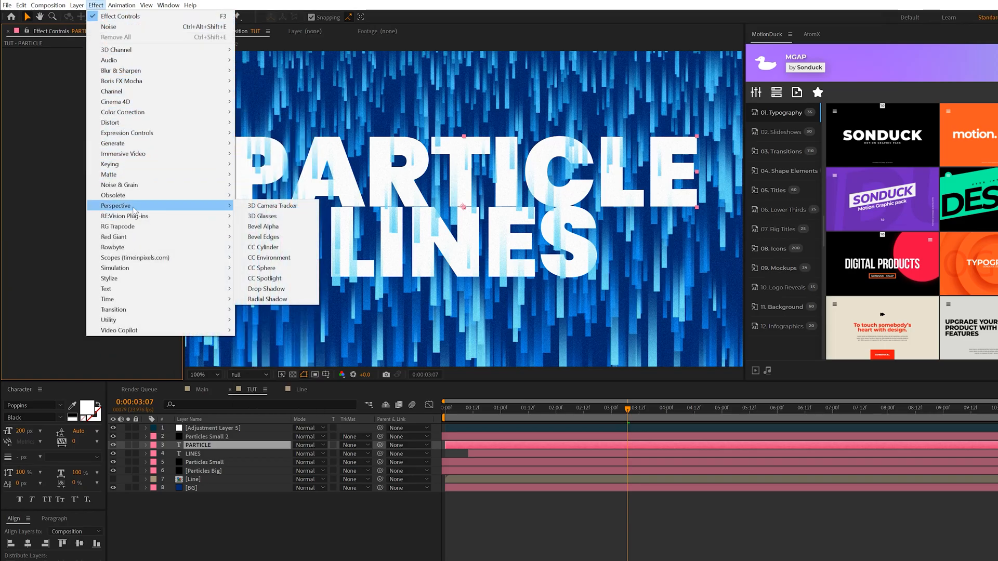
left_click(266, 288)
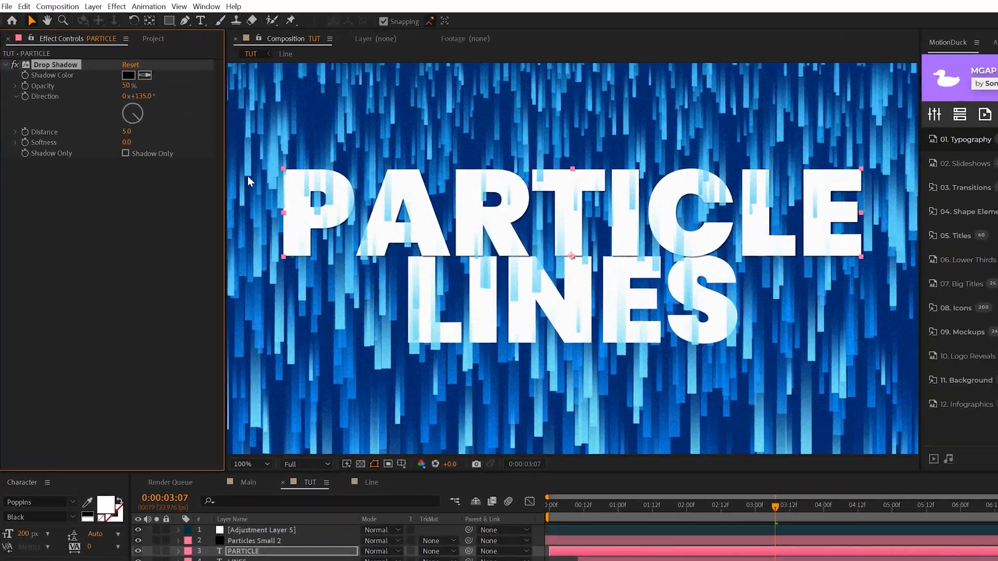
left_click(129, 75)
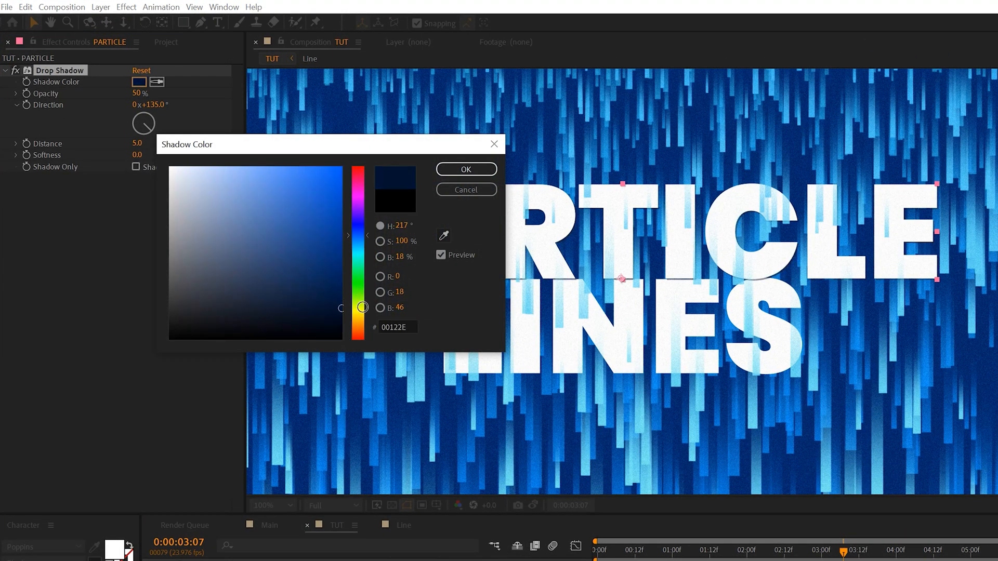
left_click(466, 169)
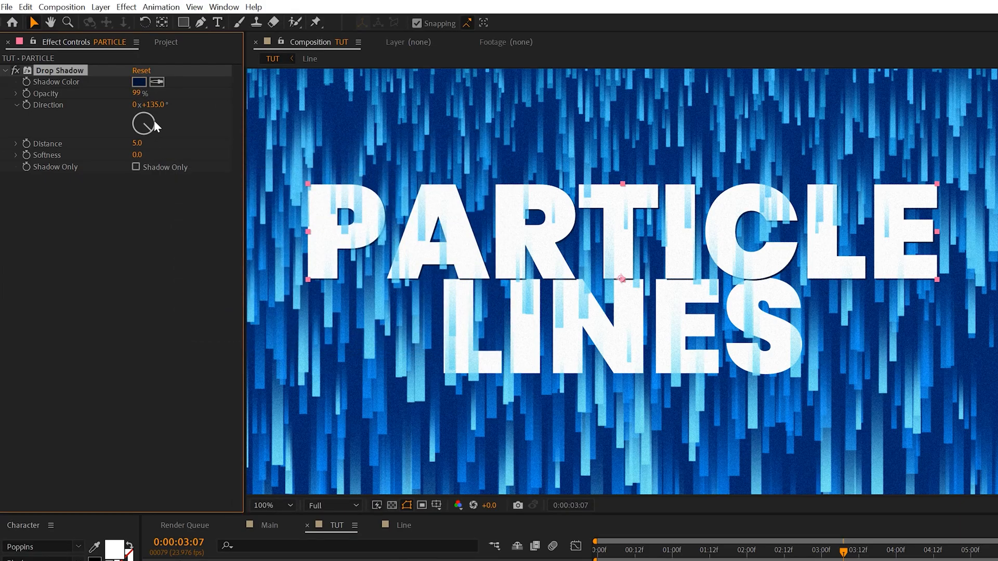
Step: Set the shadow to 99% opacity, 0° direction, distance 85 and softness 200
left_click_drag(156, 124, 144, 114)
type("85")
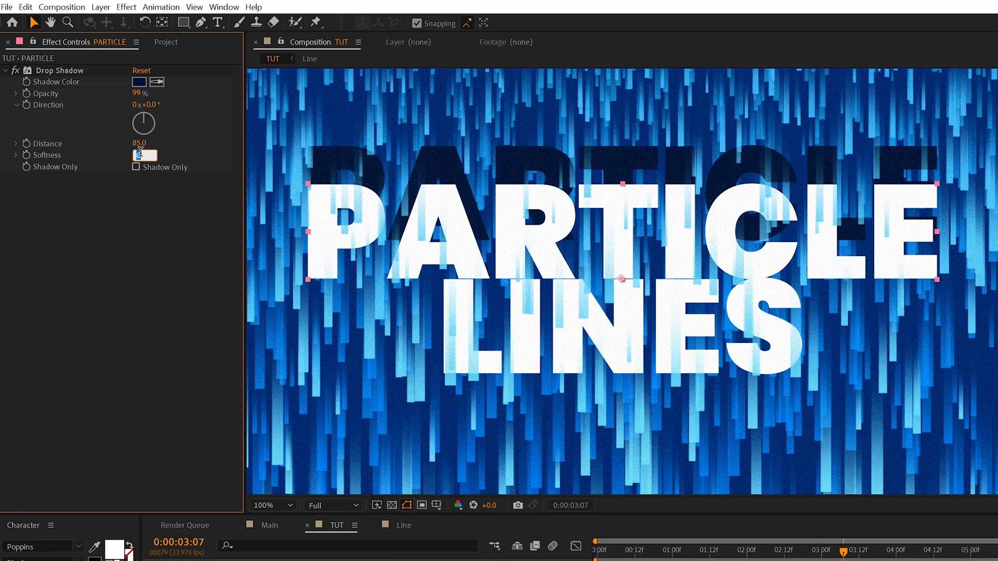
type("200.0")
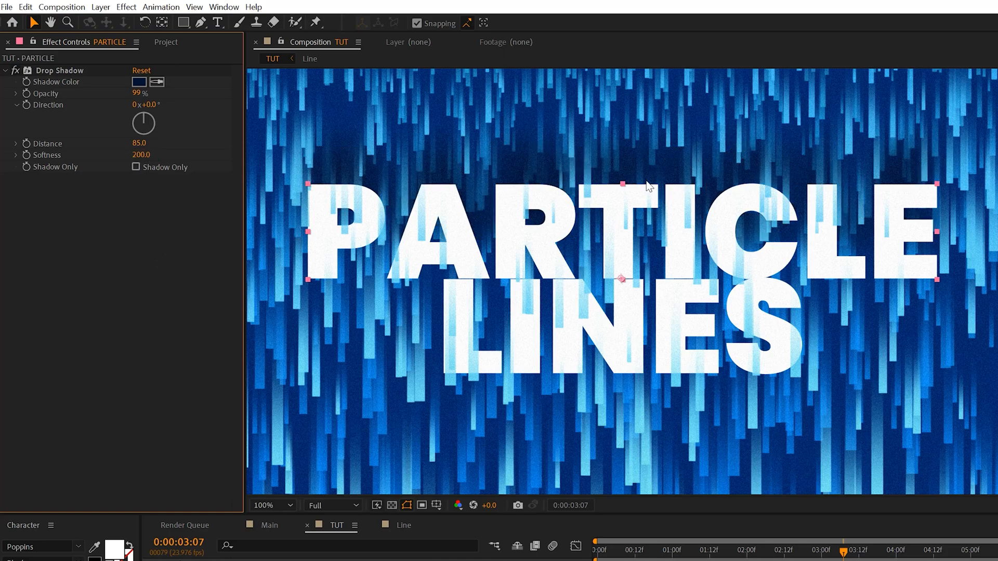
left_click(61, 69)
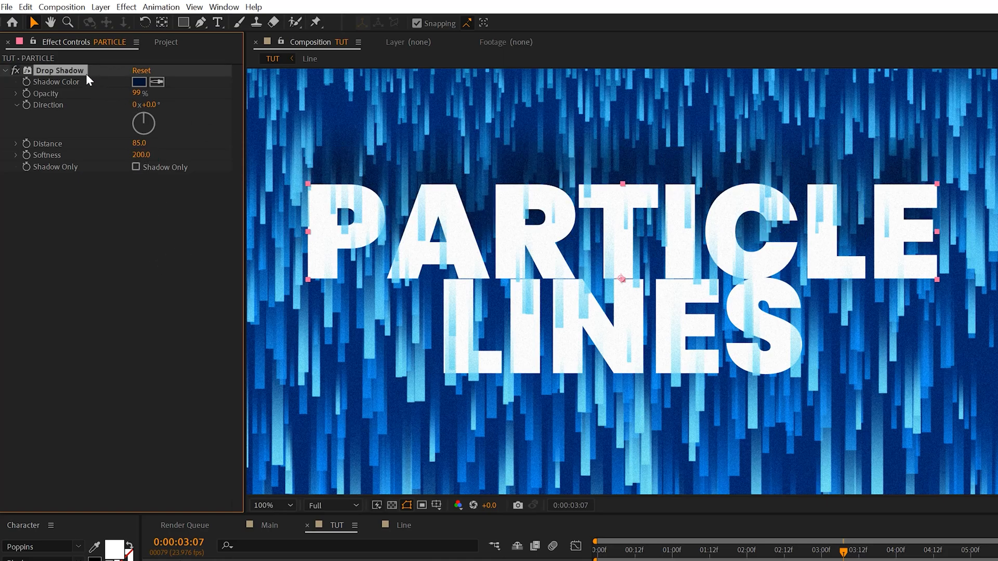